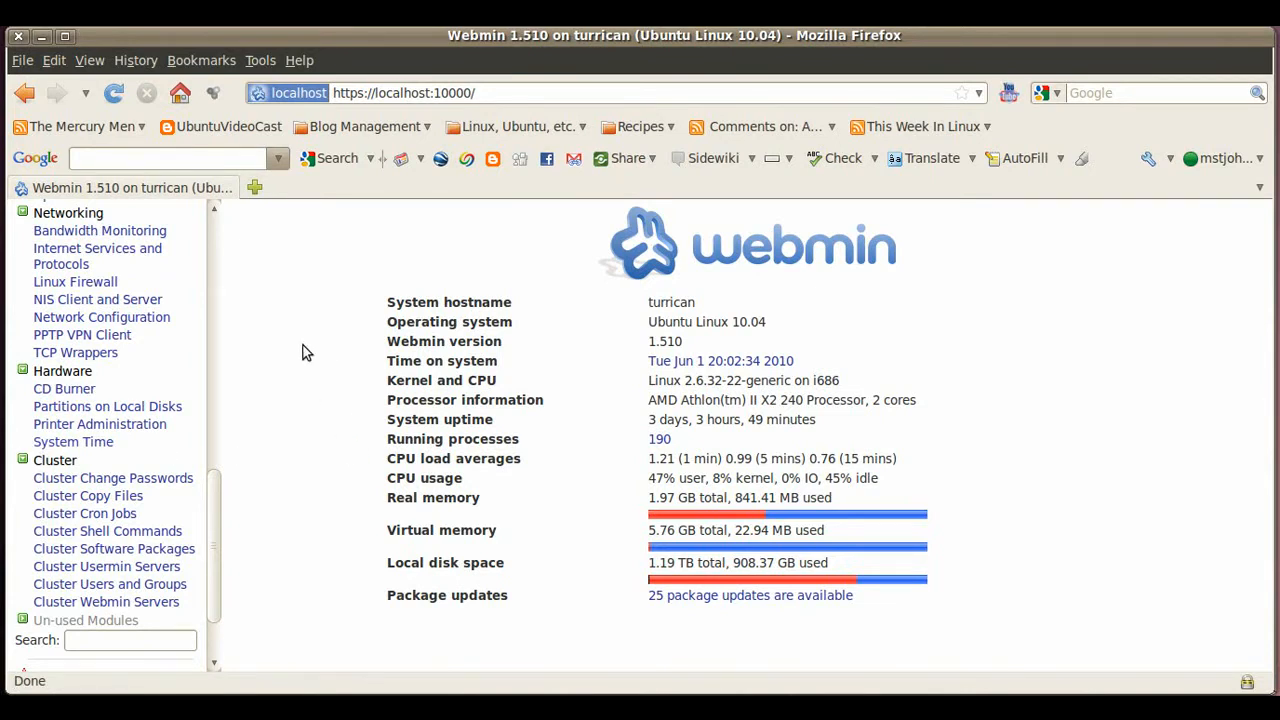
mouse_move(631, 406)
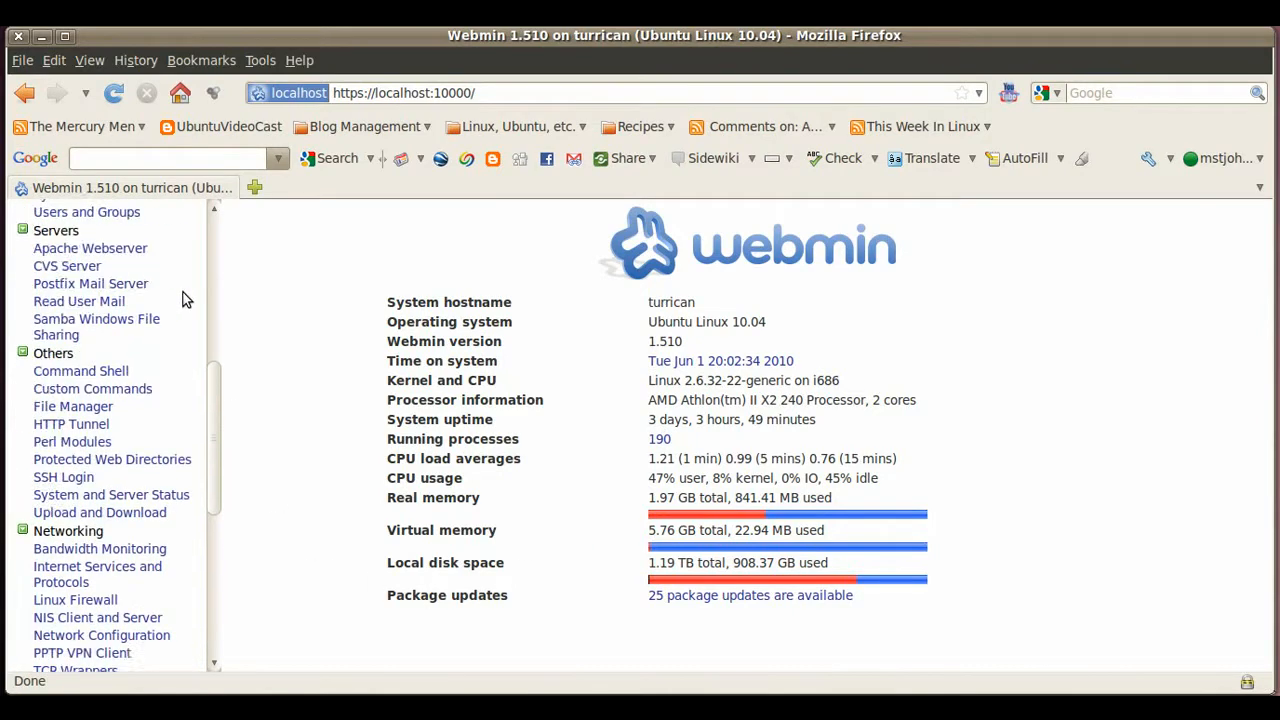
Refresh System Information, then follow the '25 package updates are available' link
scroll("down", 3)
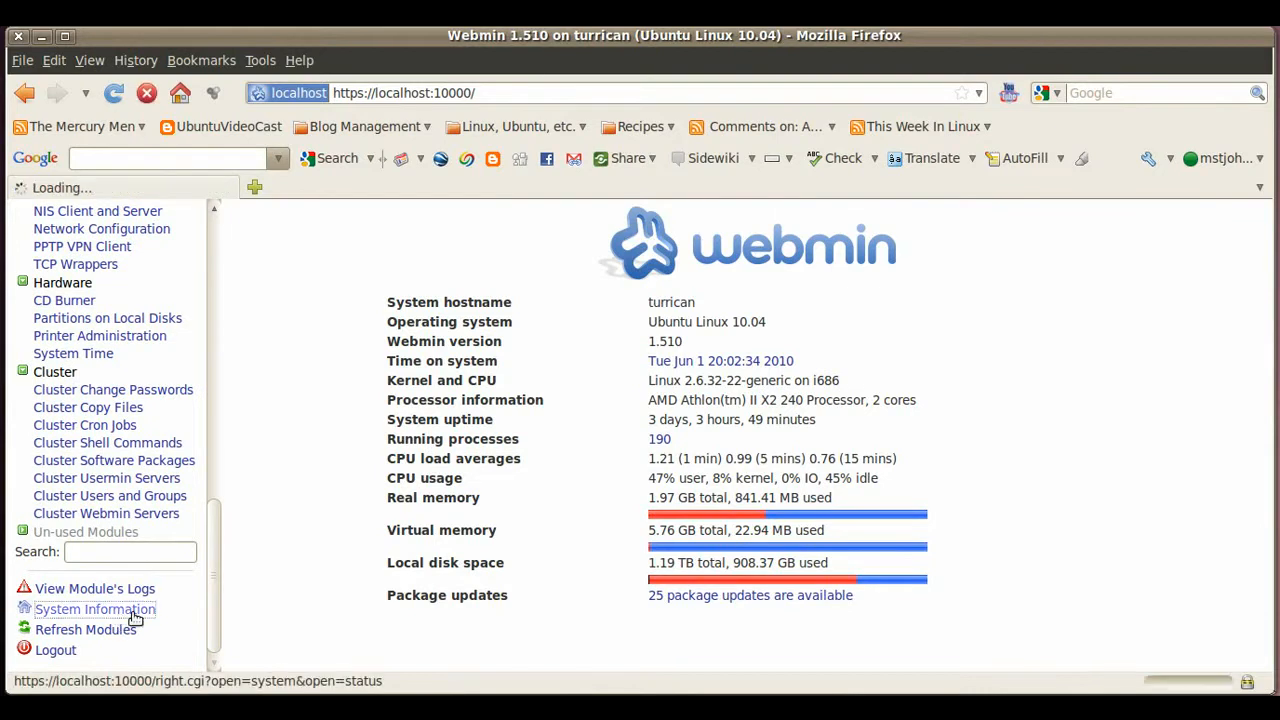
left_click(95, 609)
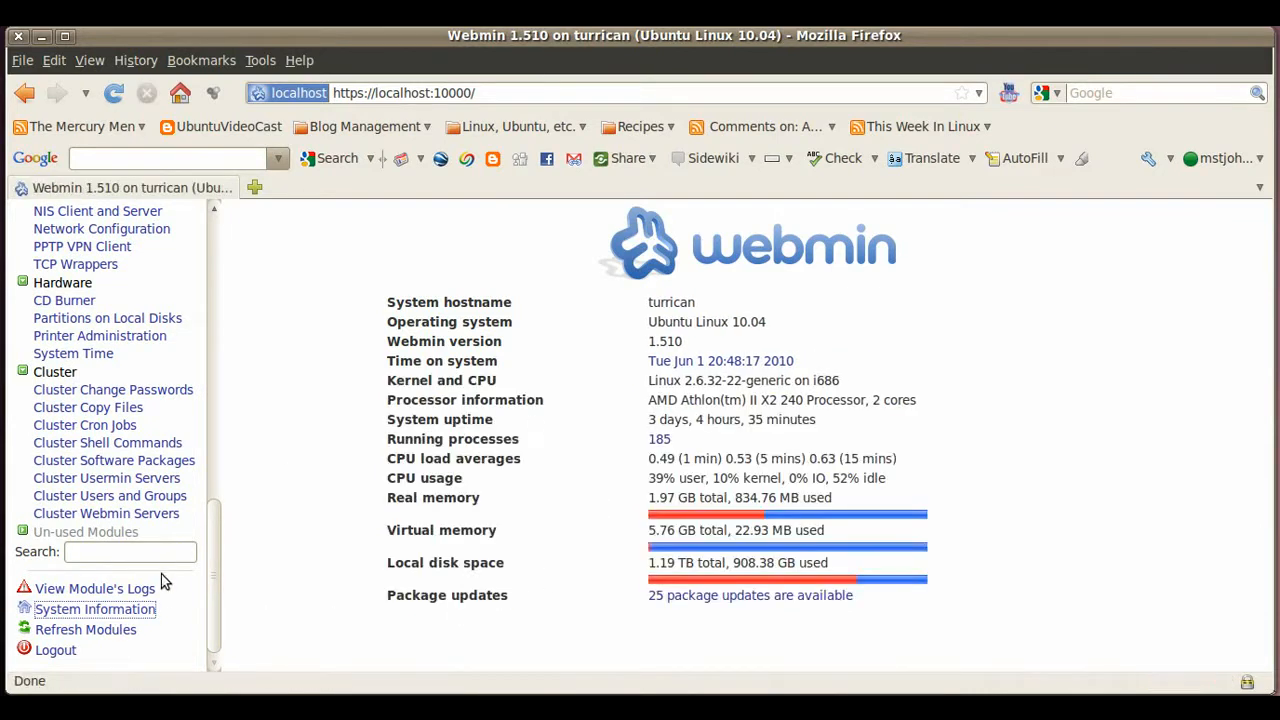
mouse_move(678, 604)
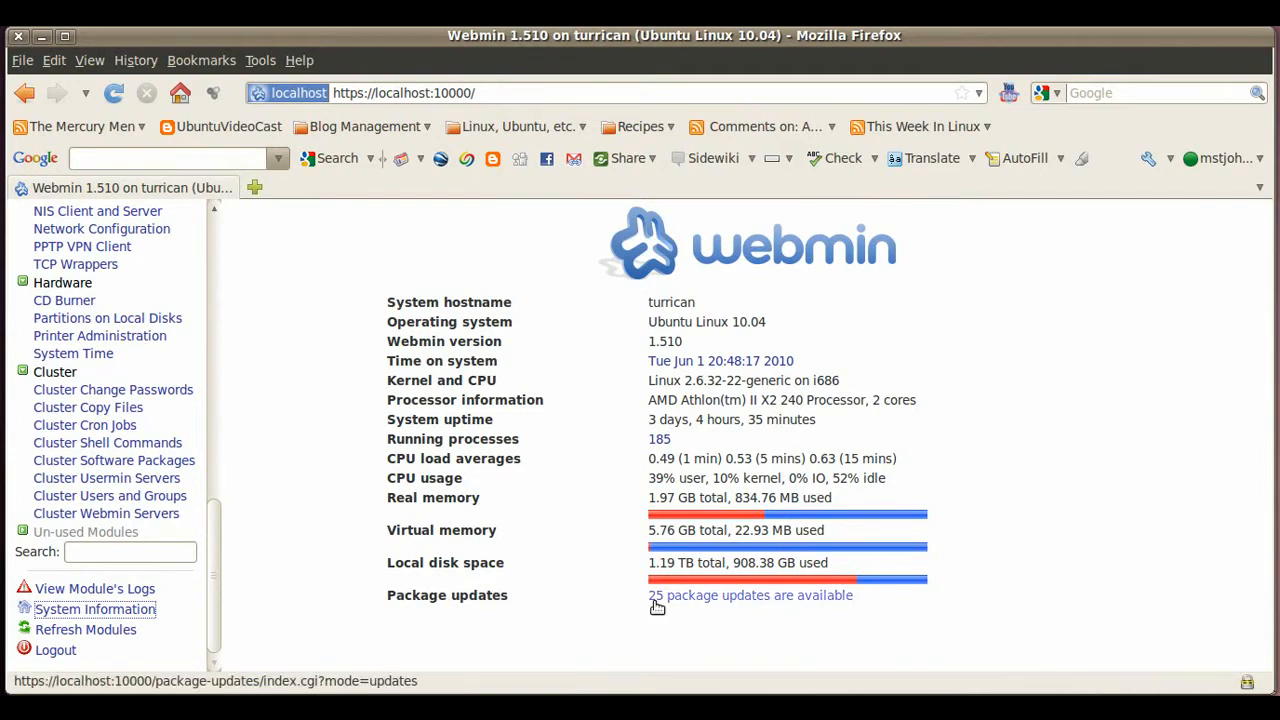
mouse_move(704, 610)
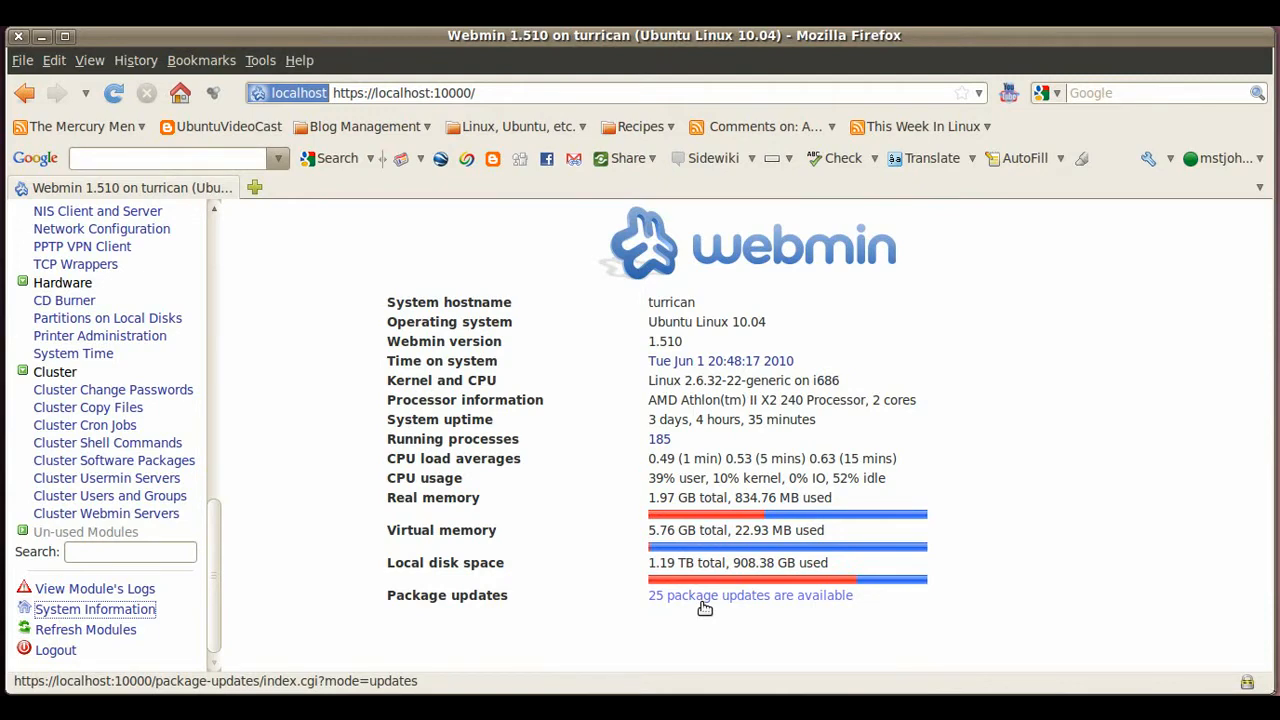
left_click(750, 595)
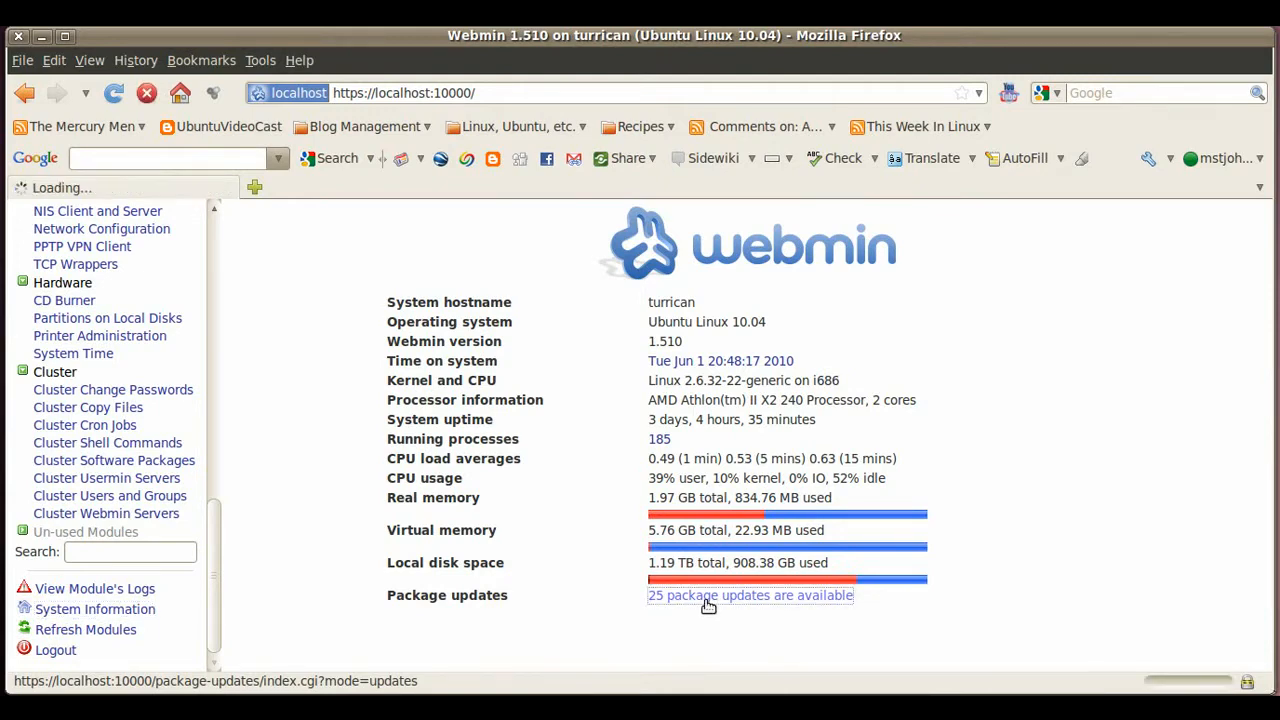
Confirm installation of all 25 listed package updates, beginning with brasero
left_click(751, 595)
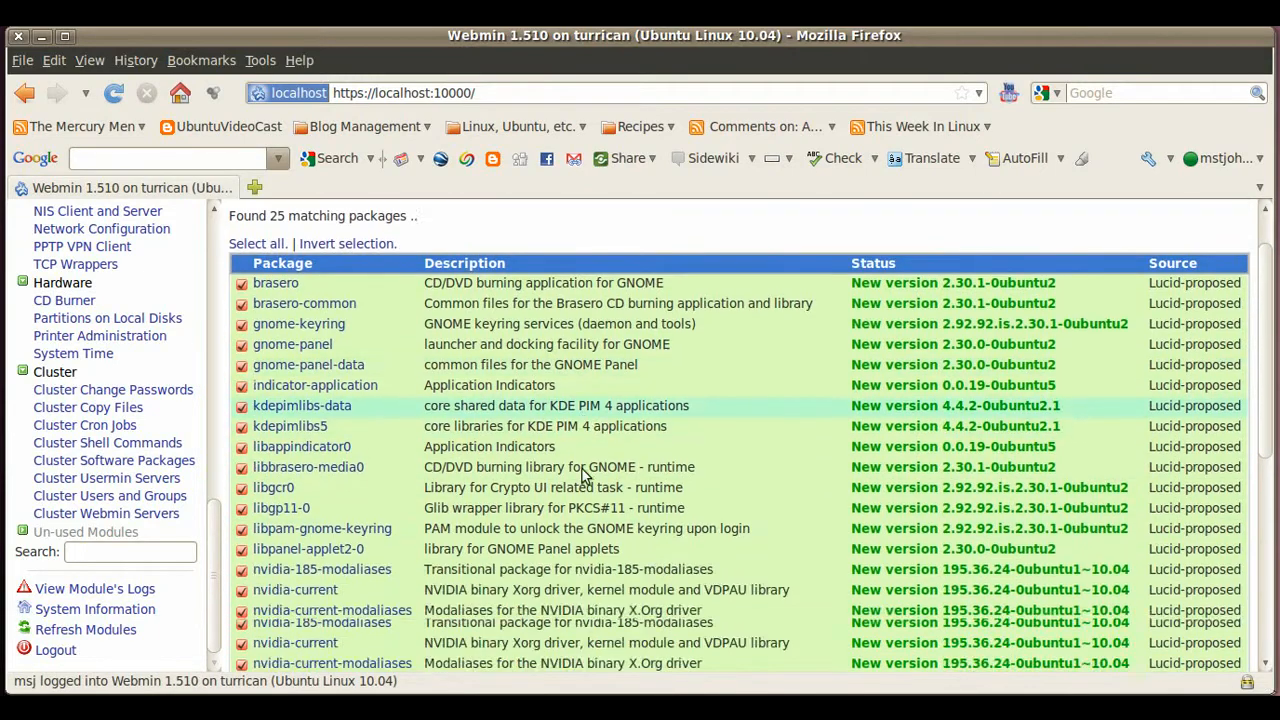
scroll("down", 3)
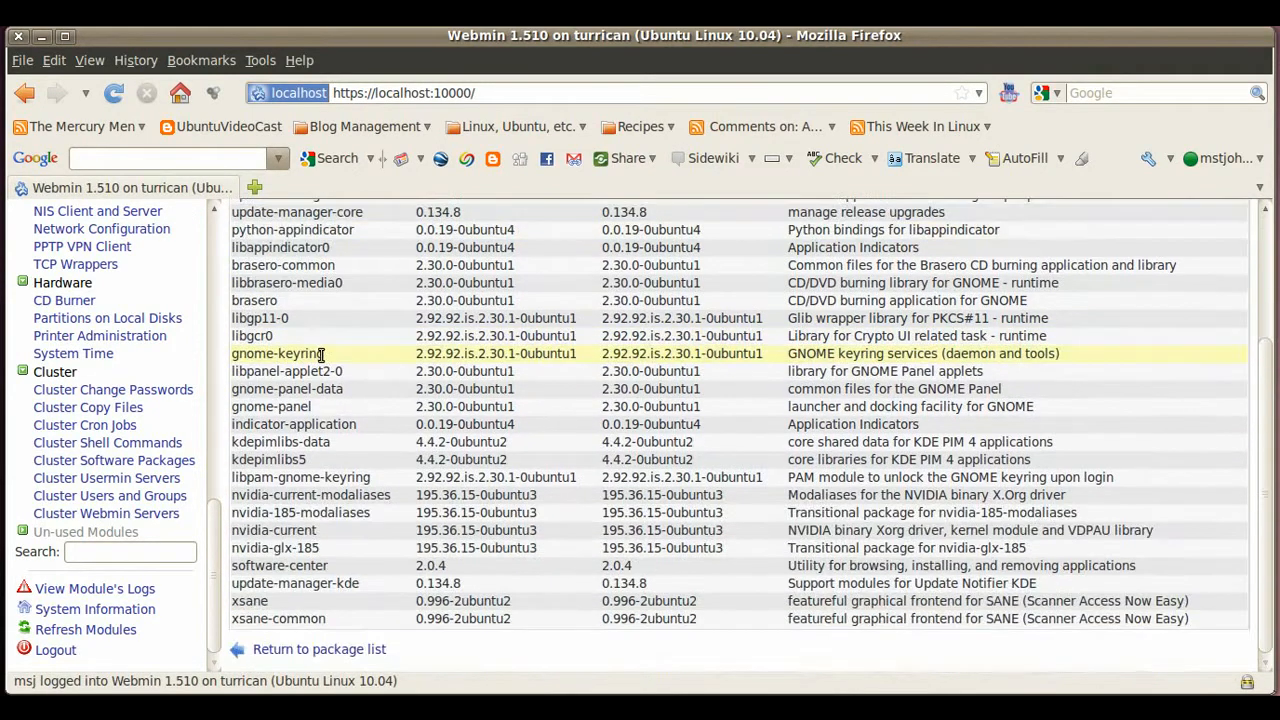
left_click(277, 353)
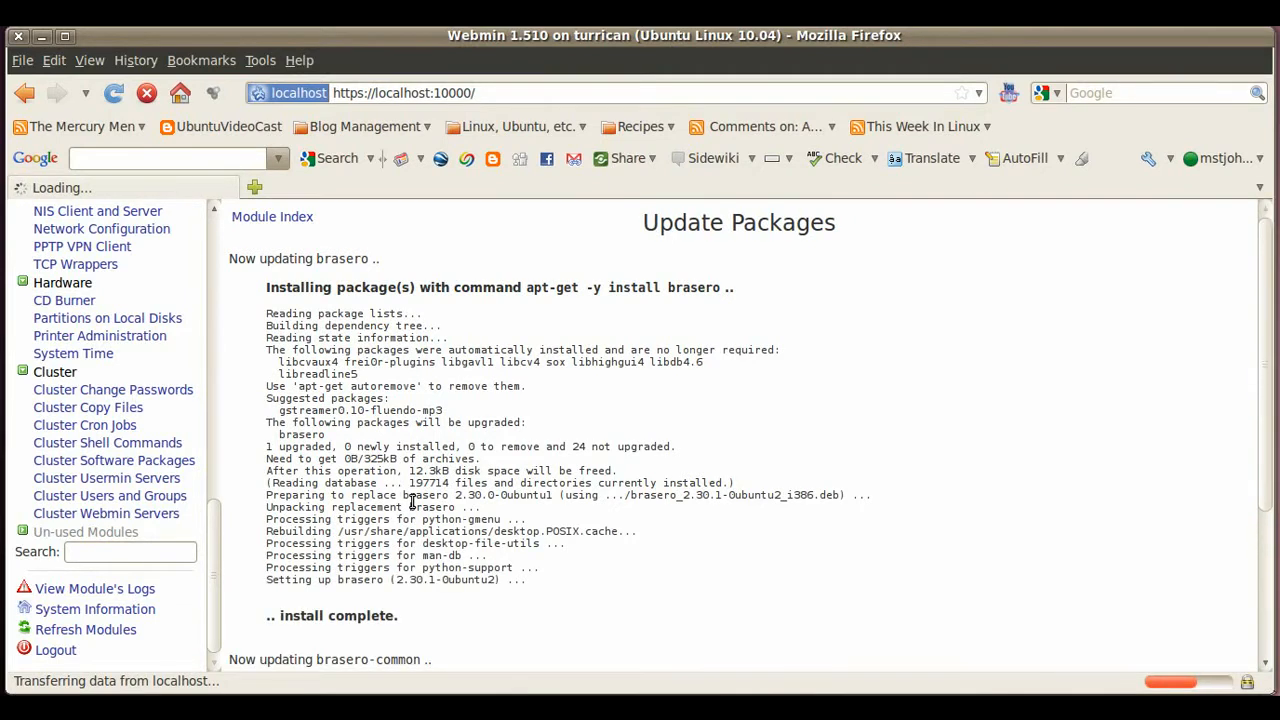
Scroll the Update Packages output as brasero-common installs and gnome-keyring updates
scroll("down", 3)
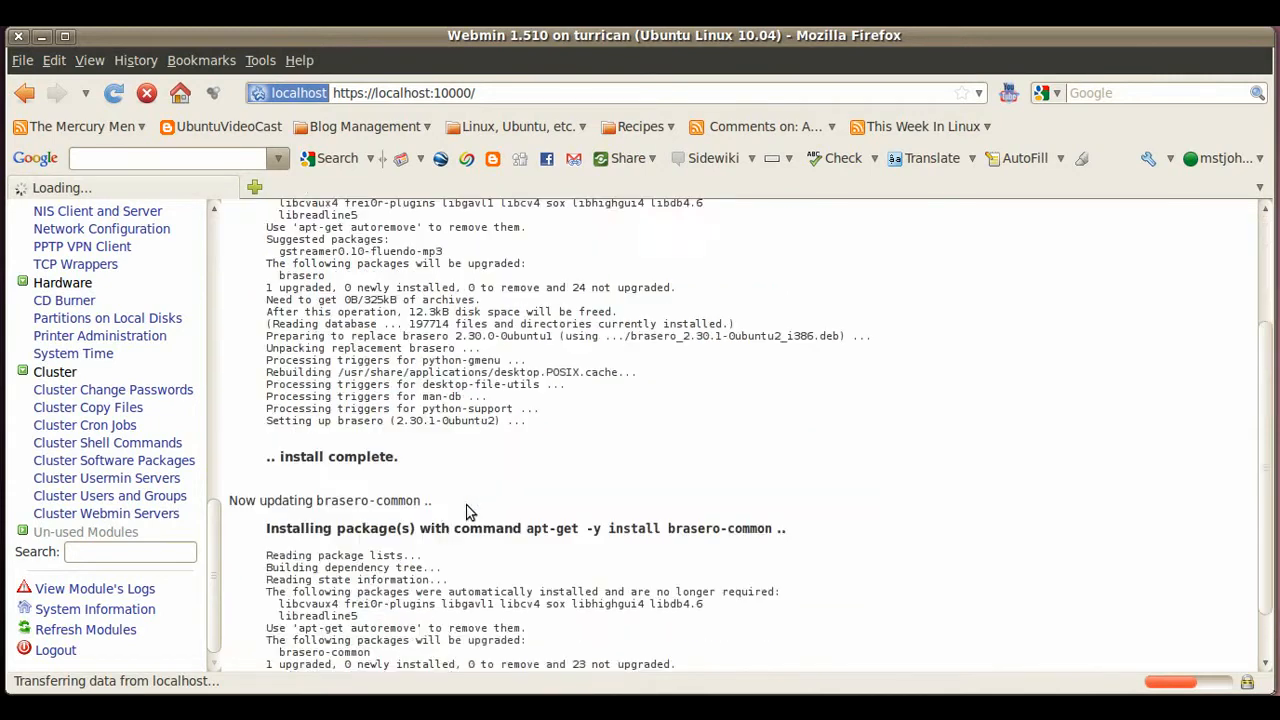
scroll("down", 3)
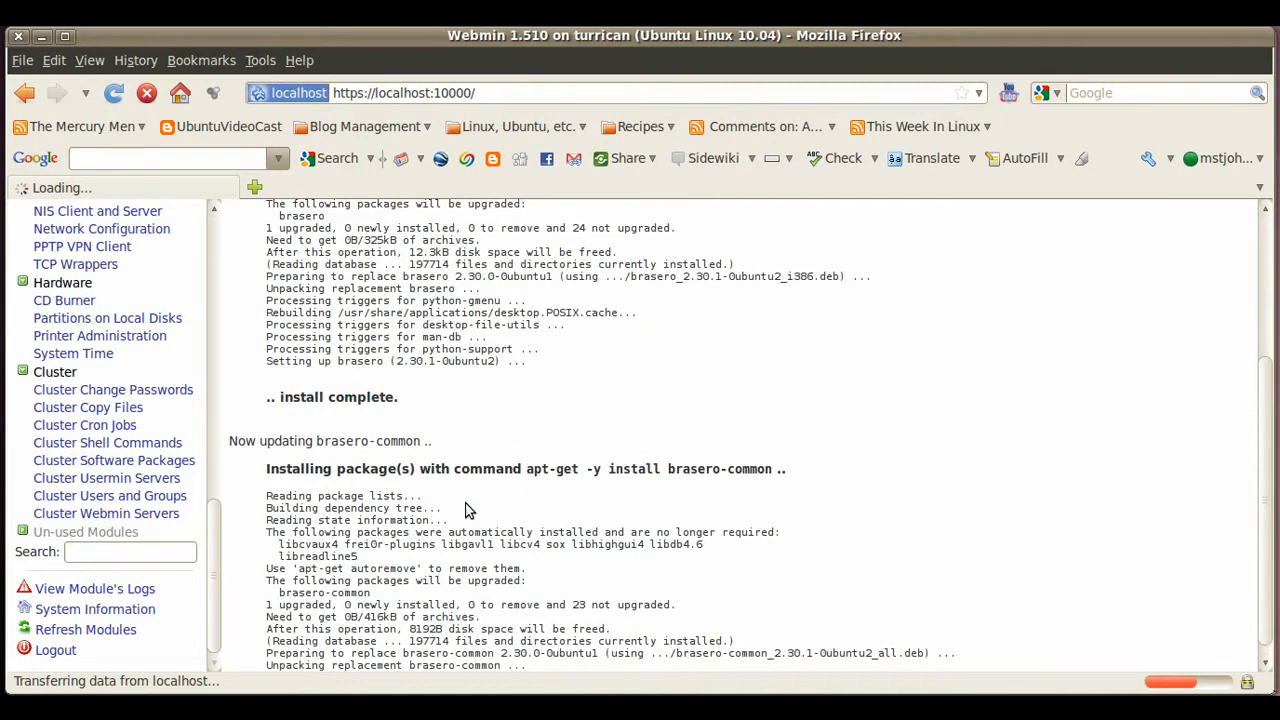
scroll("down", 3)
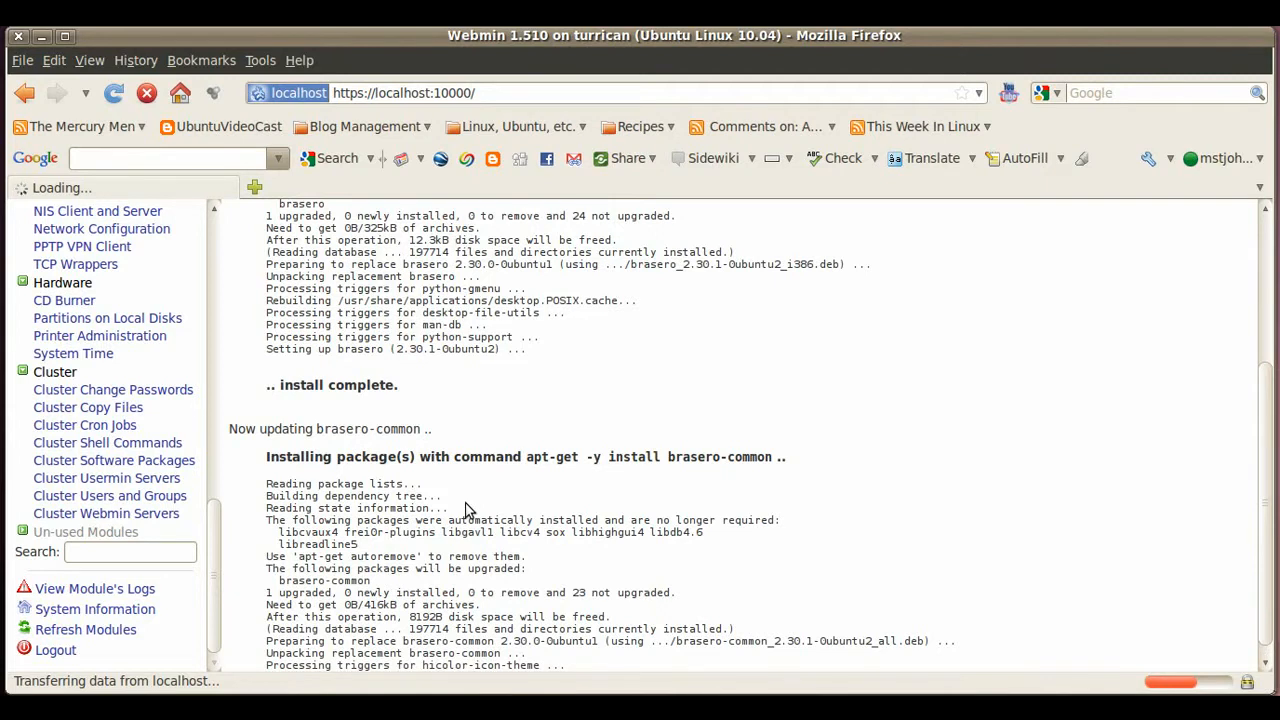
scroll("down", 3)
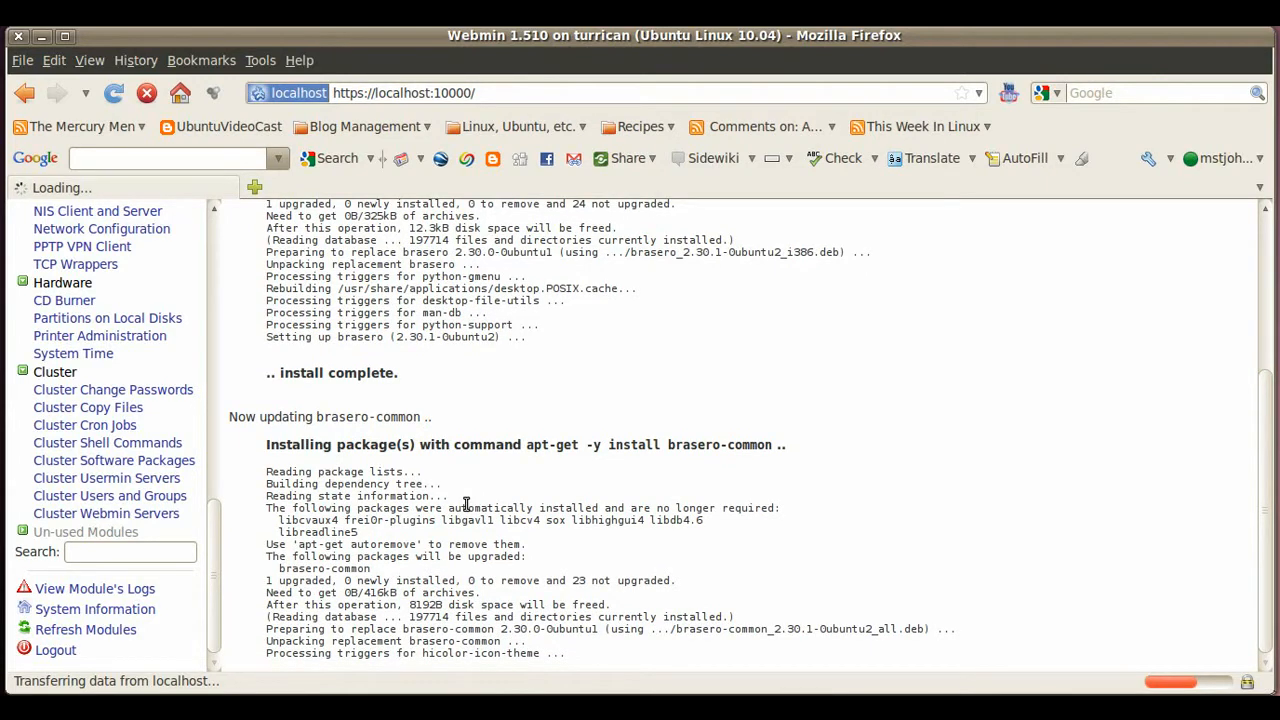
scroll("down", 3)
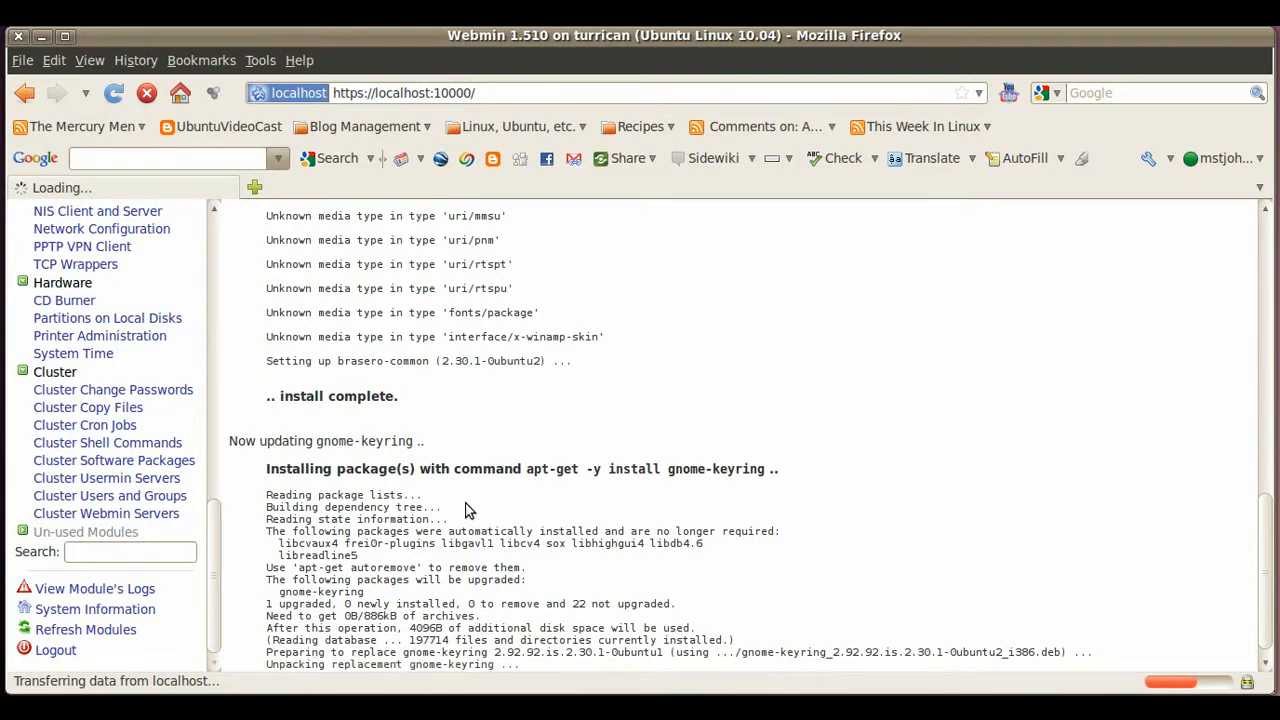
mouse_move(221, 475)
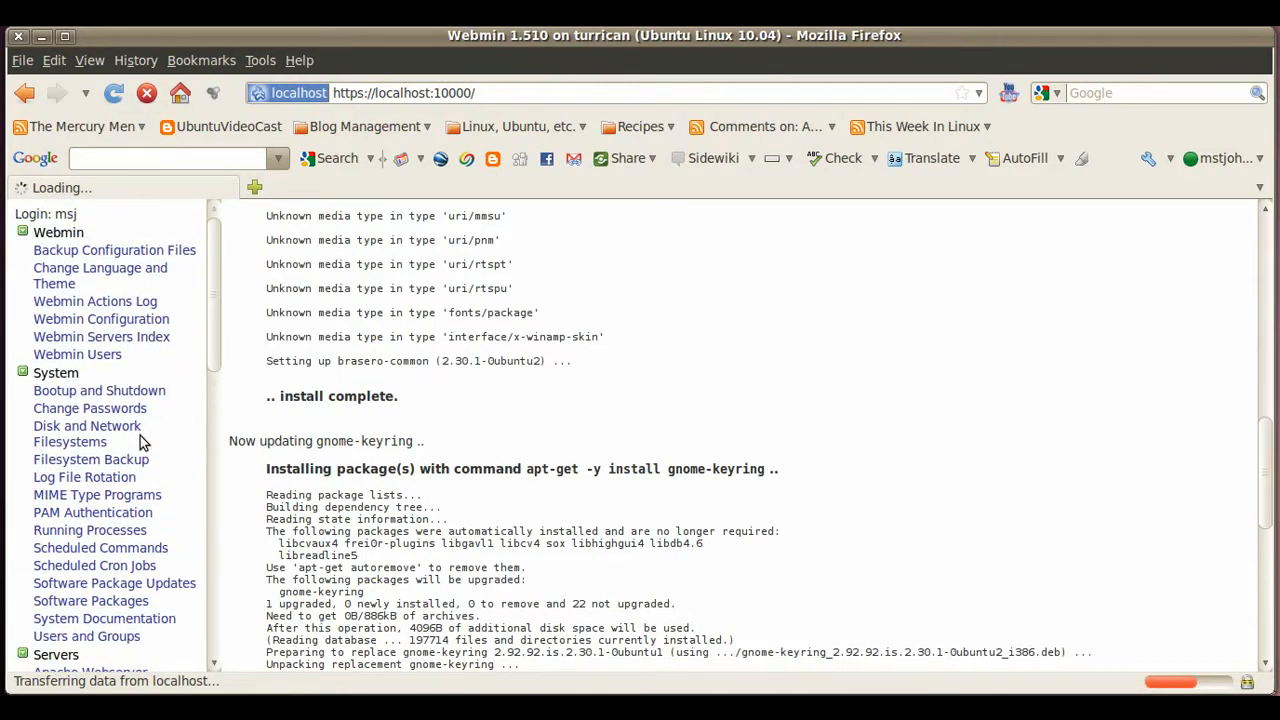
scroll("down", 3)
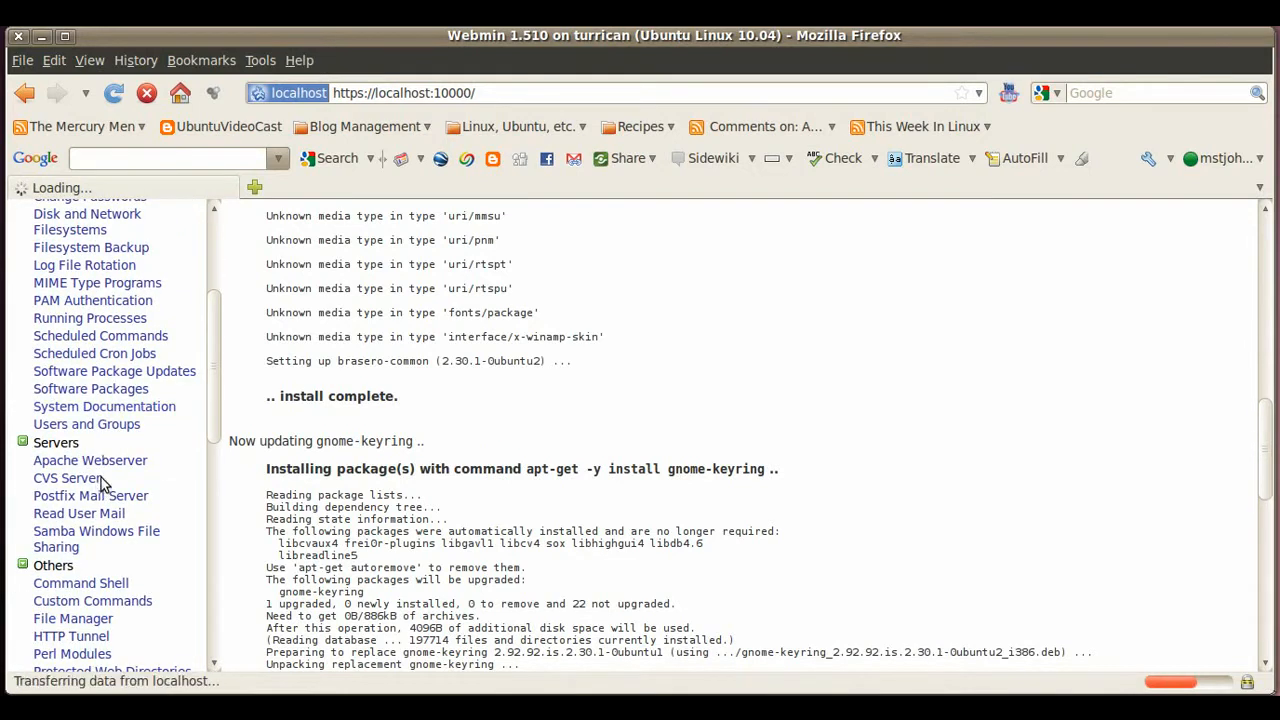
mouse_move(167, 488)
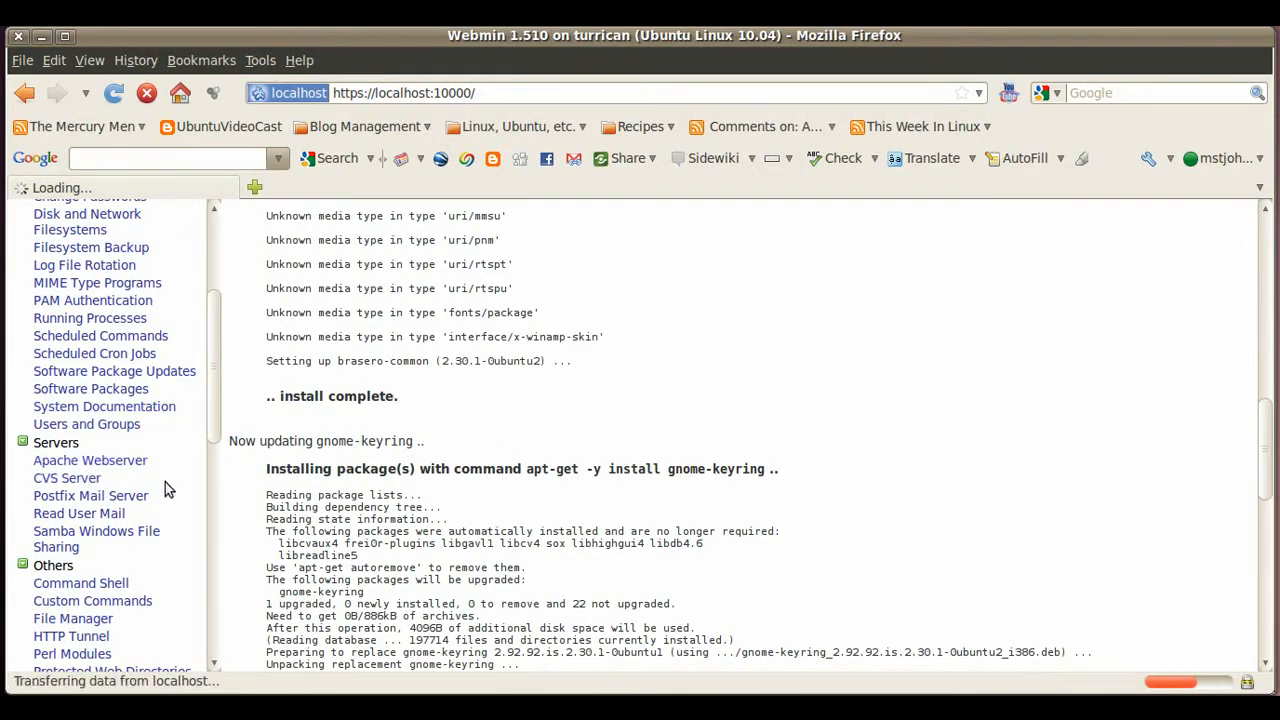
mouse_move(96, 531)
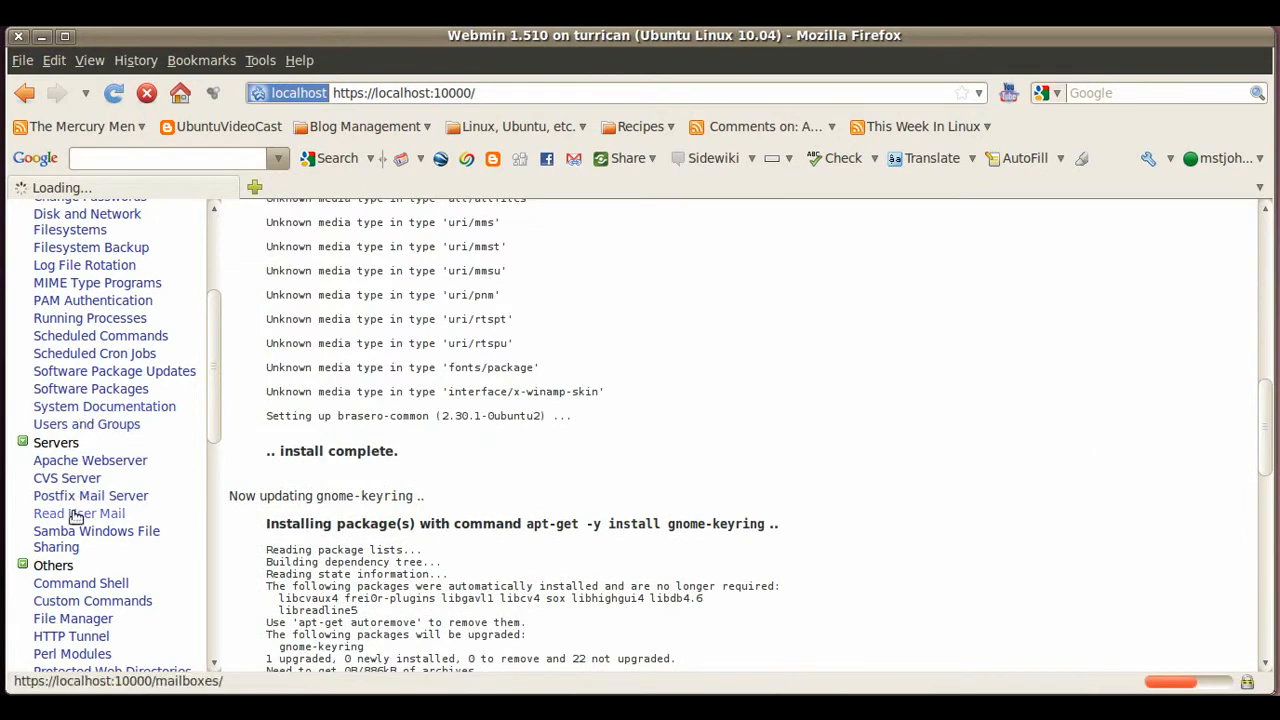
left_click(96, 531)
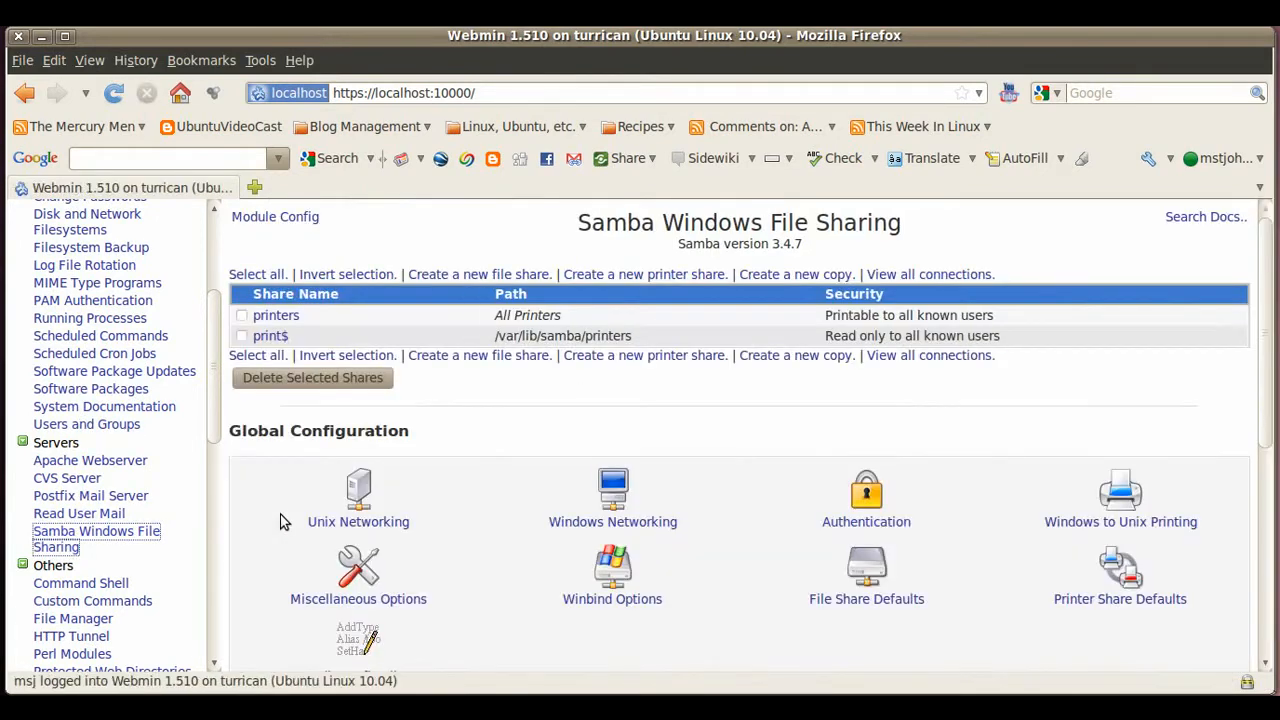
mouse_move(324, 526)
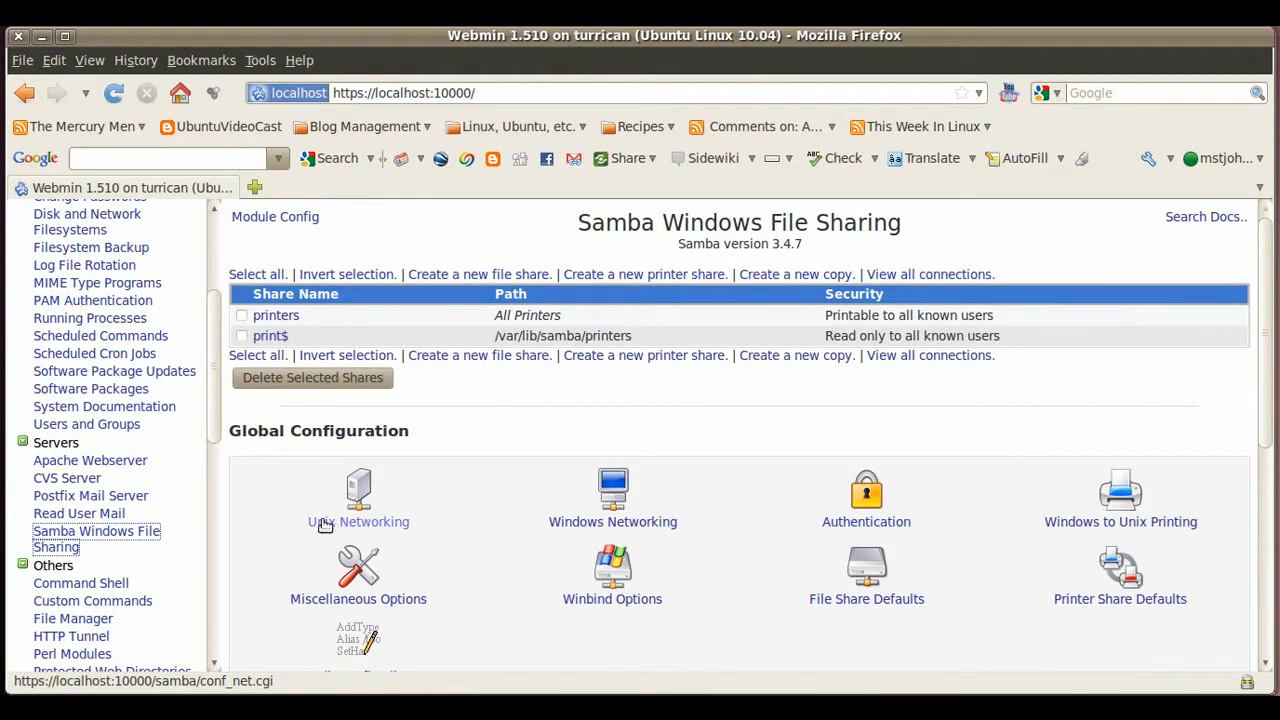
mouse_move(464, 445)
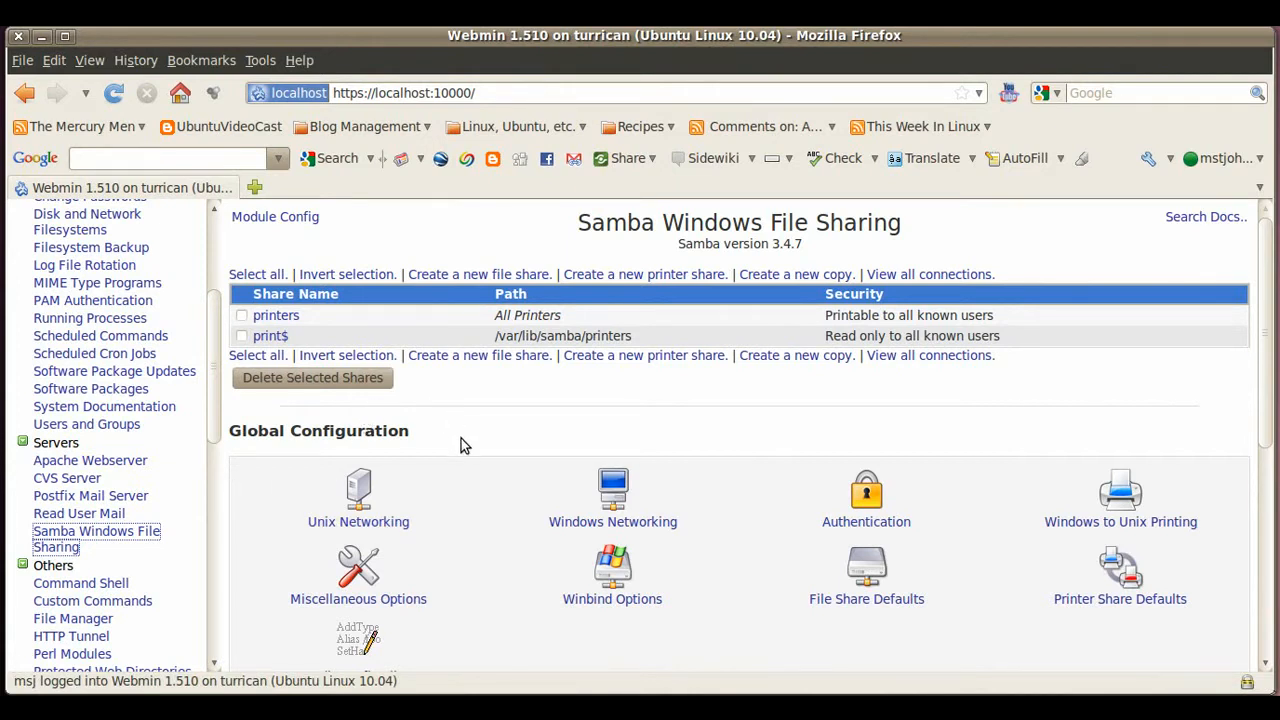
mouse_move(337, 341)
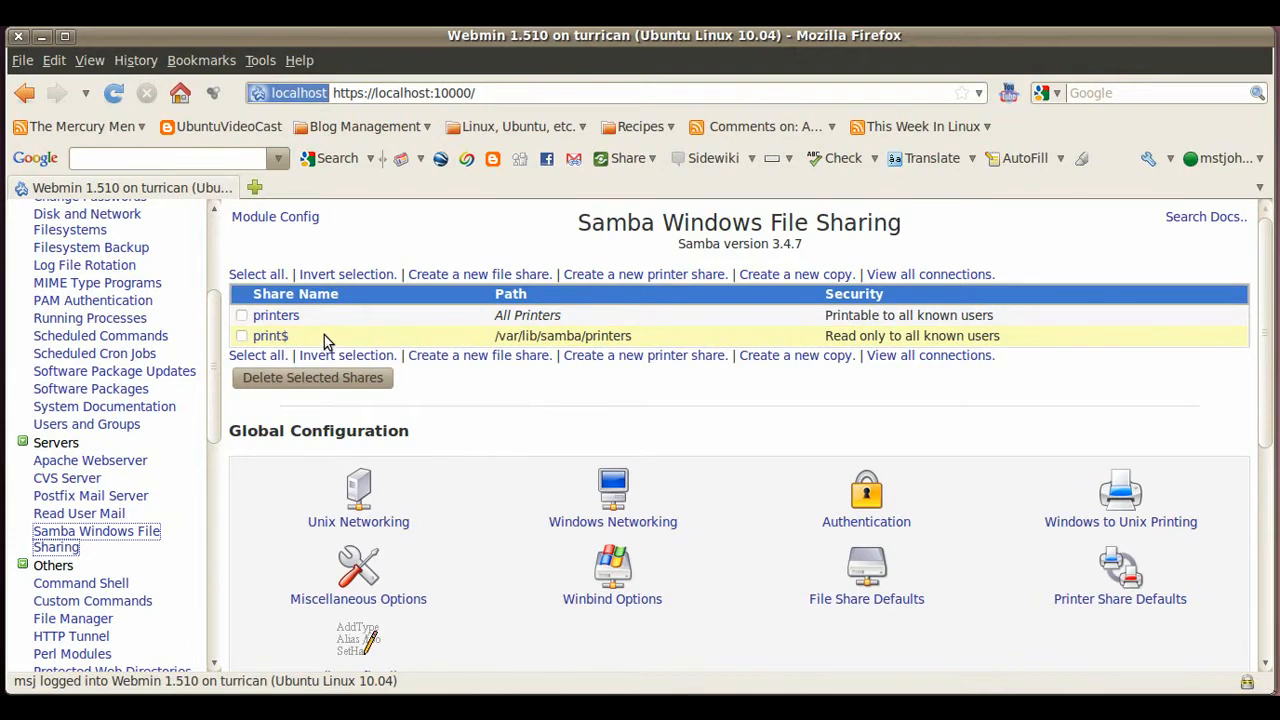
scroll("down", 3)
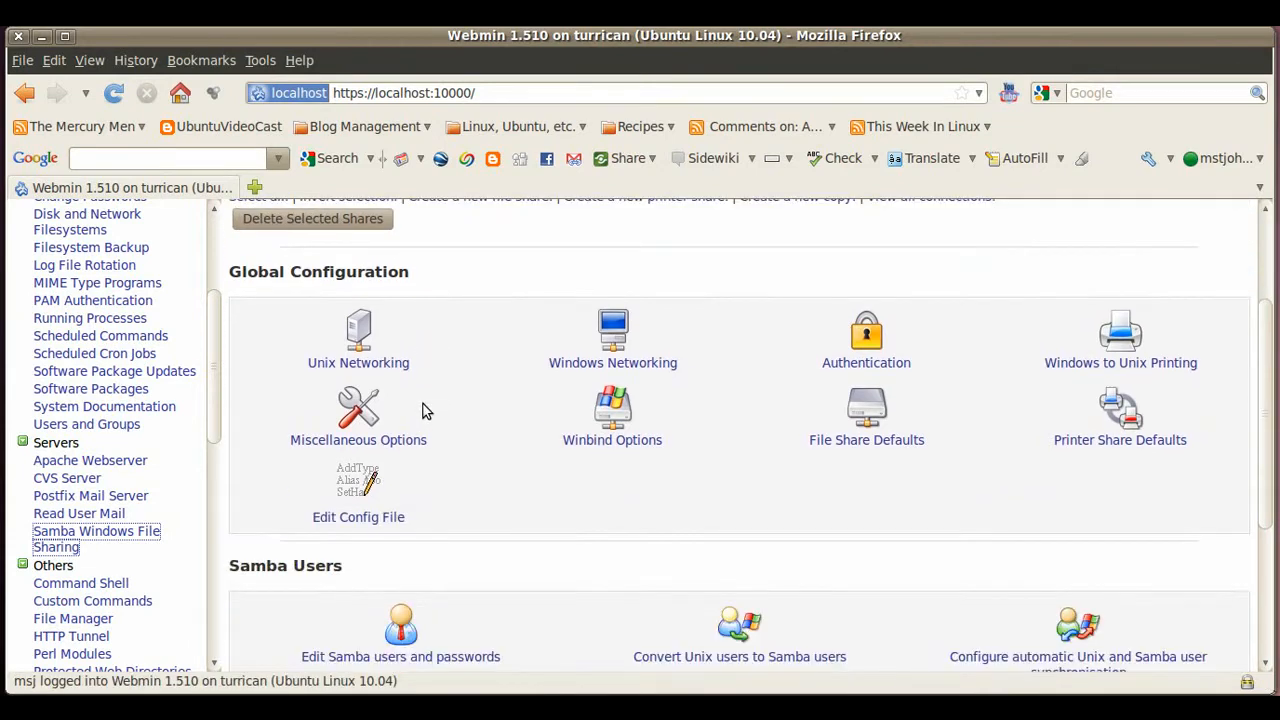
scroll("down", 3)
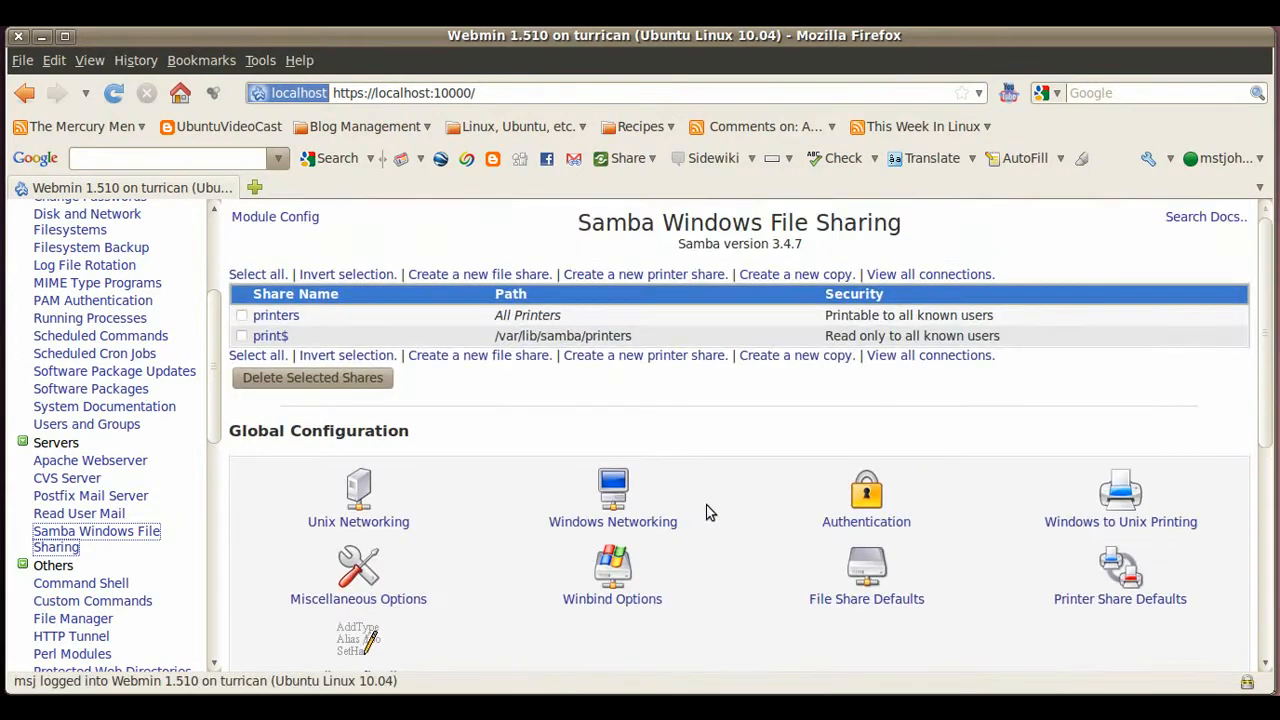
scroll("down", 3)
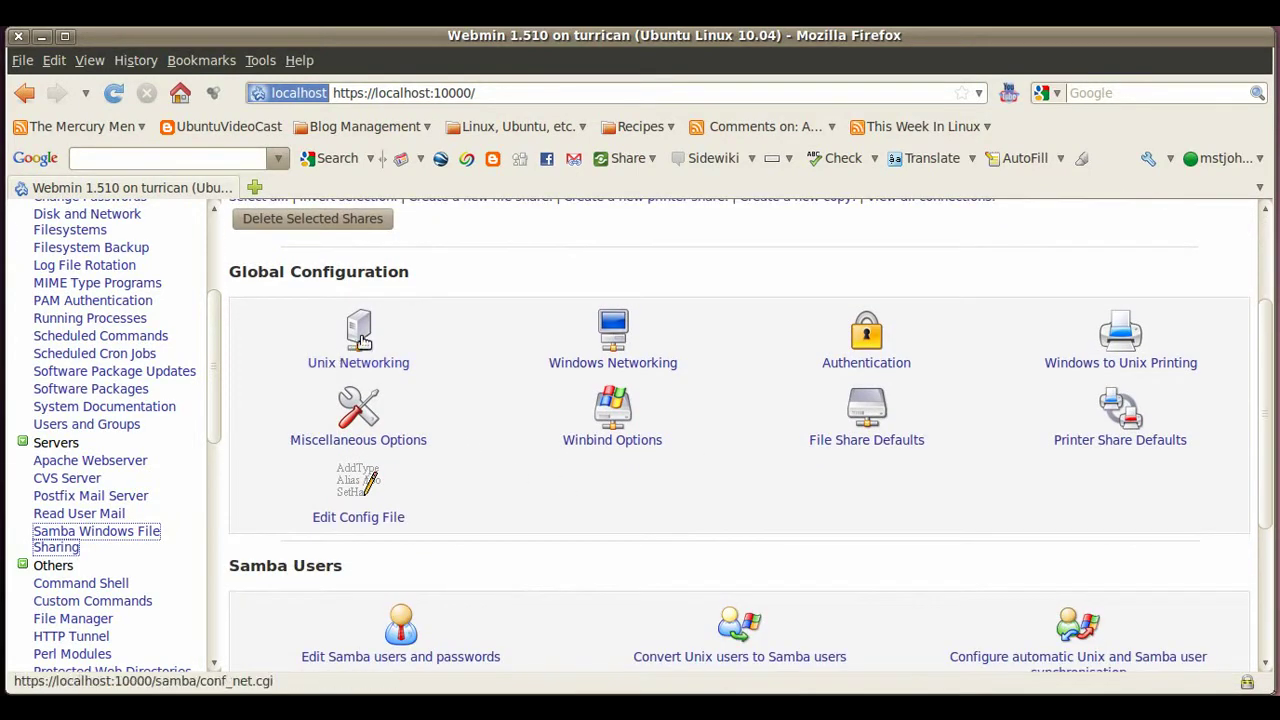
left_click(358, 335)
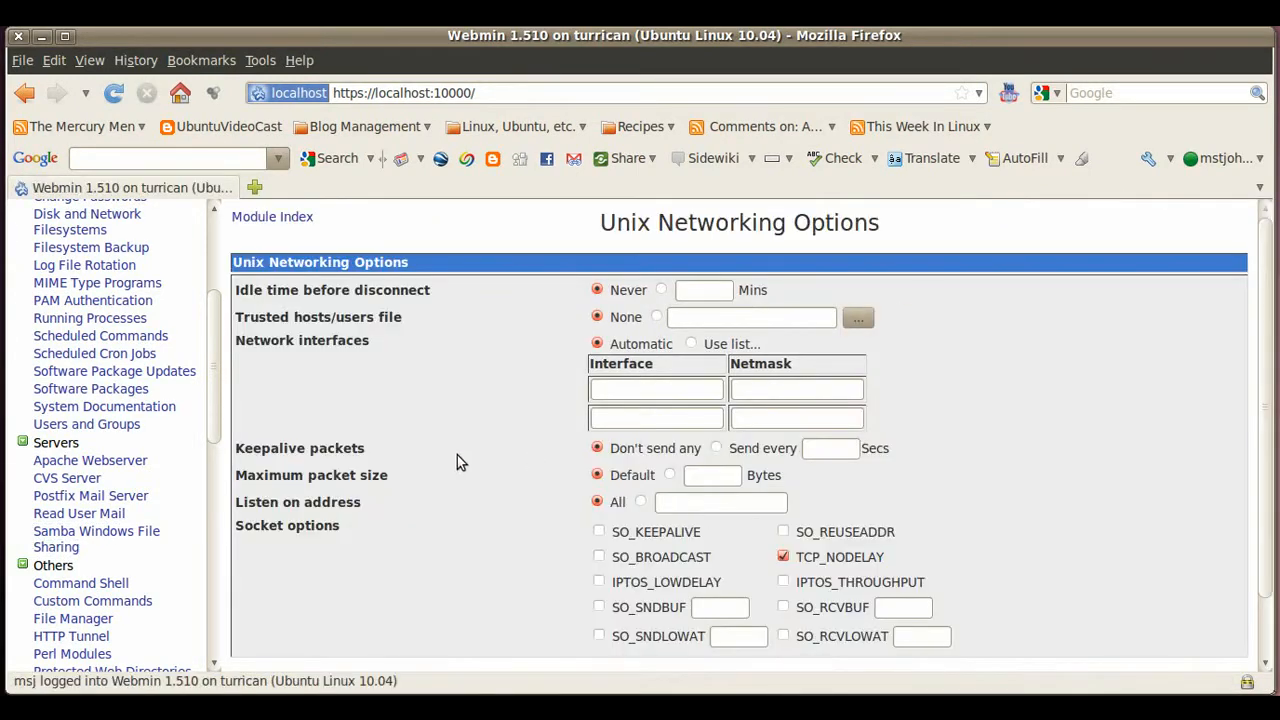
scroll("down", 3)
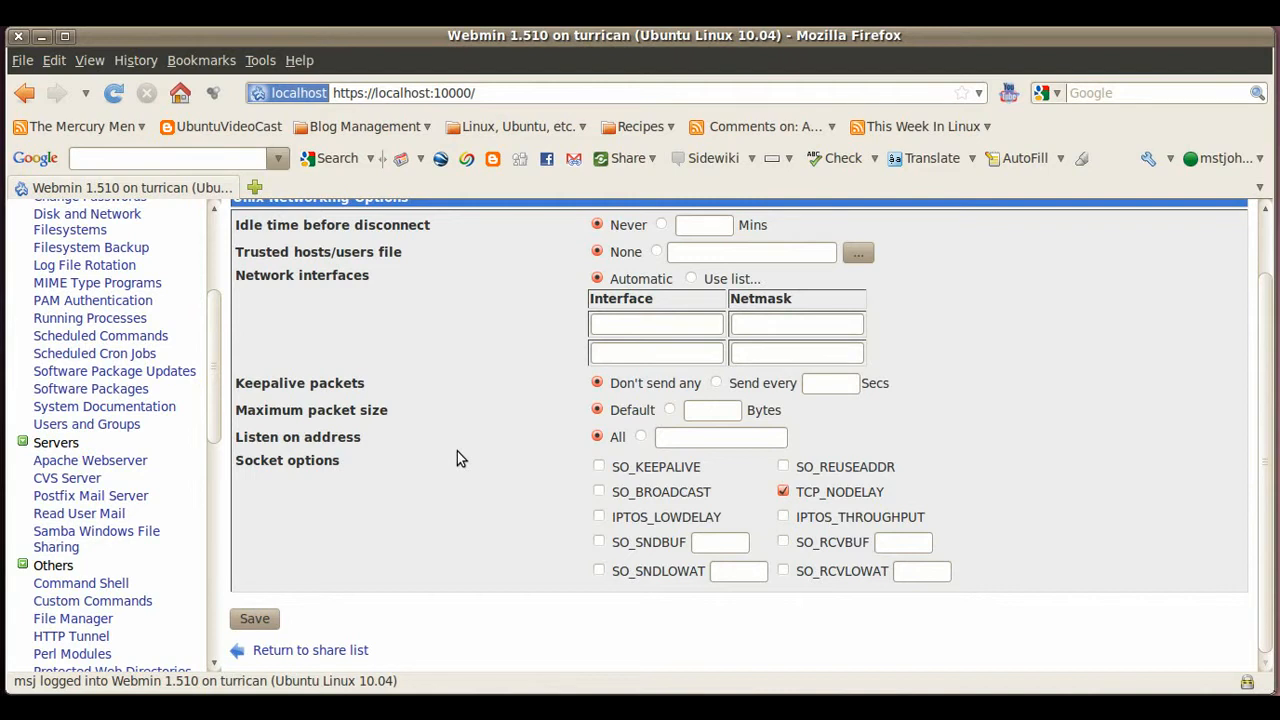
mouse_move(267, 650)
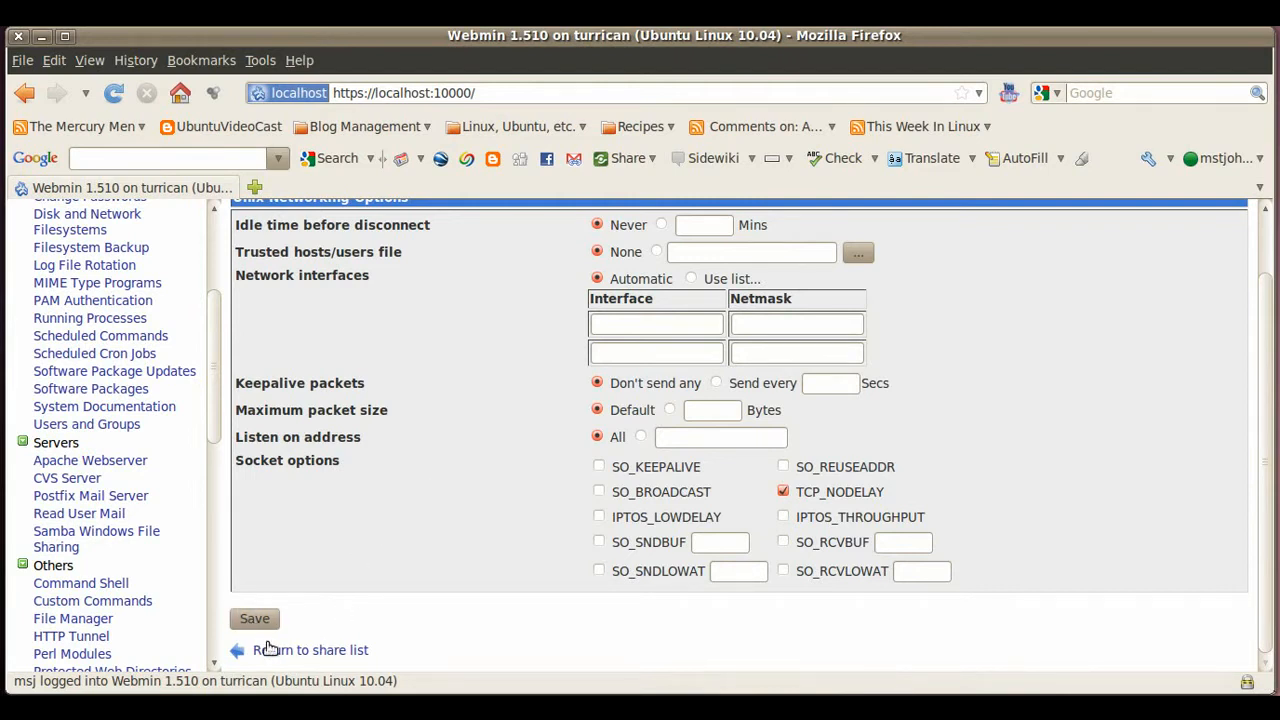
left_click(310, 650)
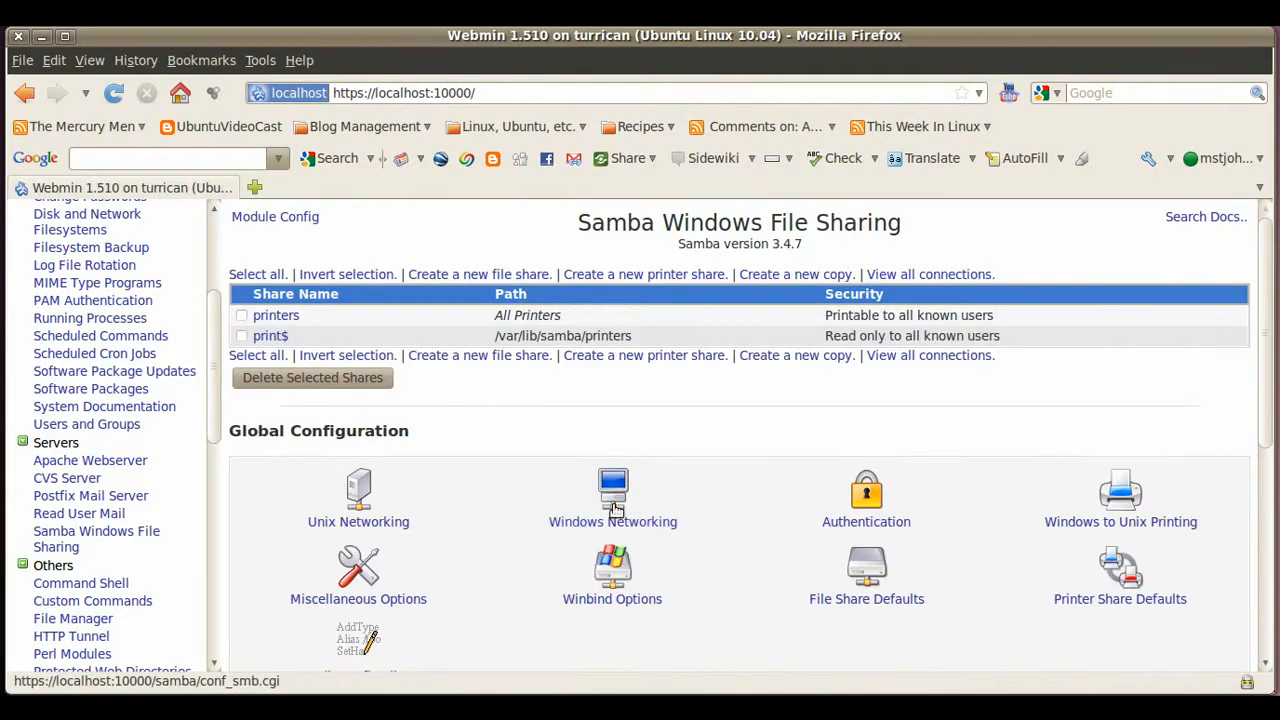
left_click(612, 490)
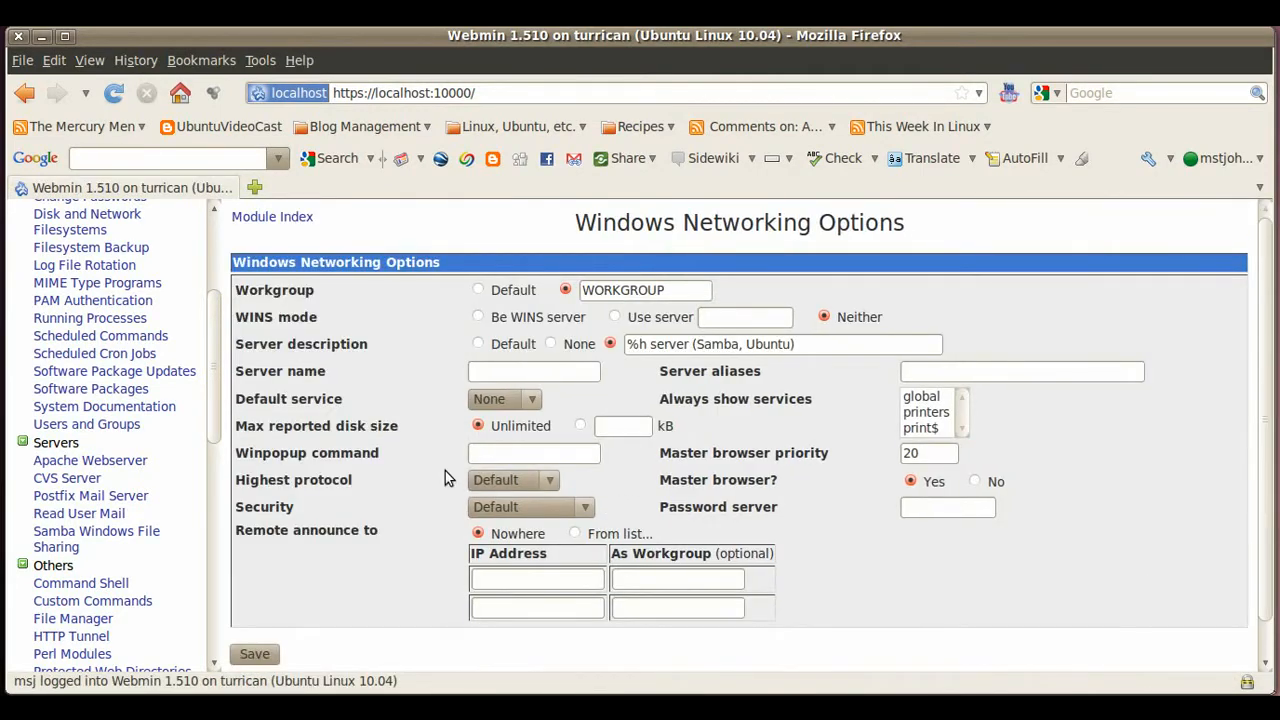
mouse_move(625, 280)
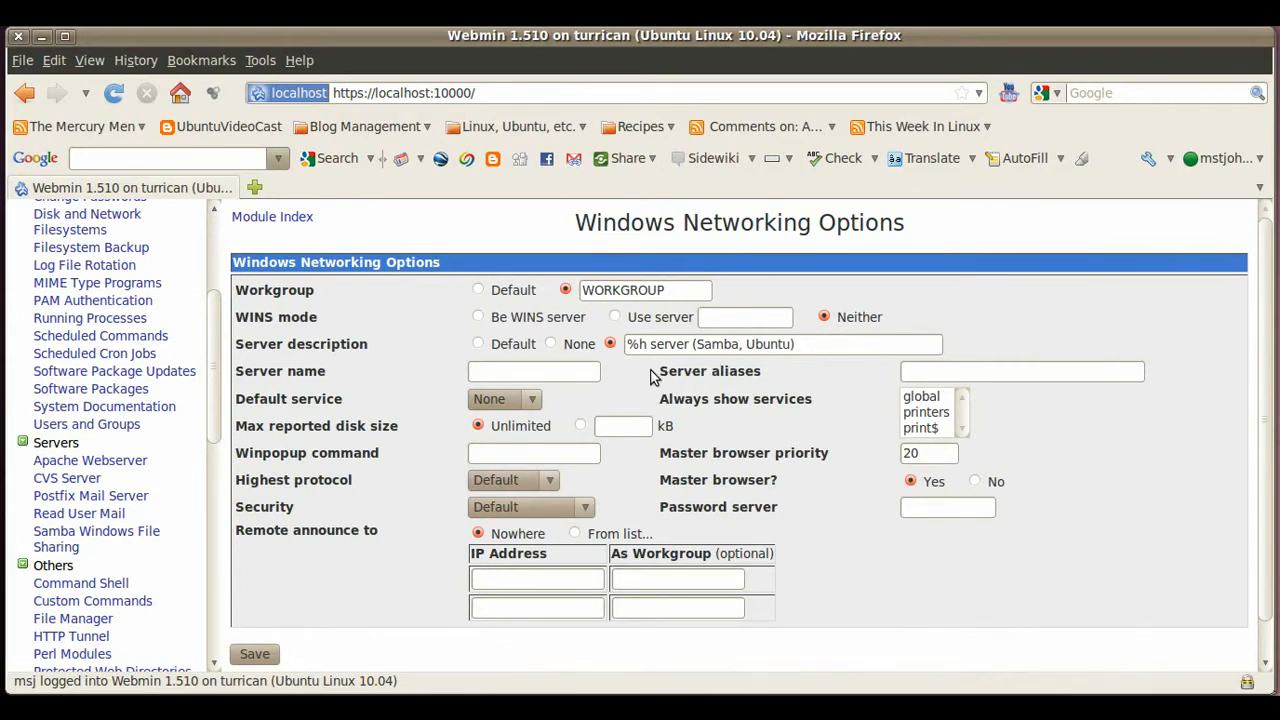
mouse_move(283, 658)
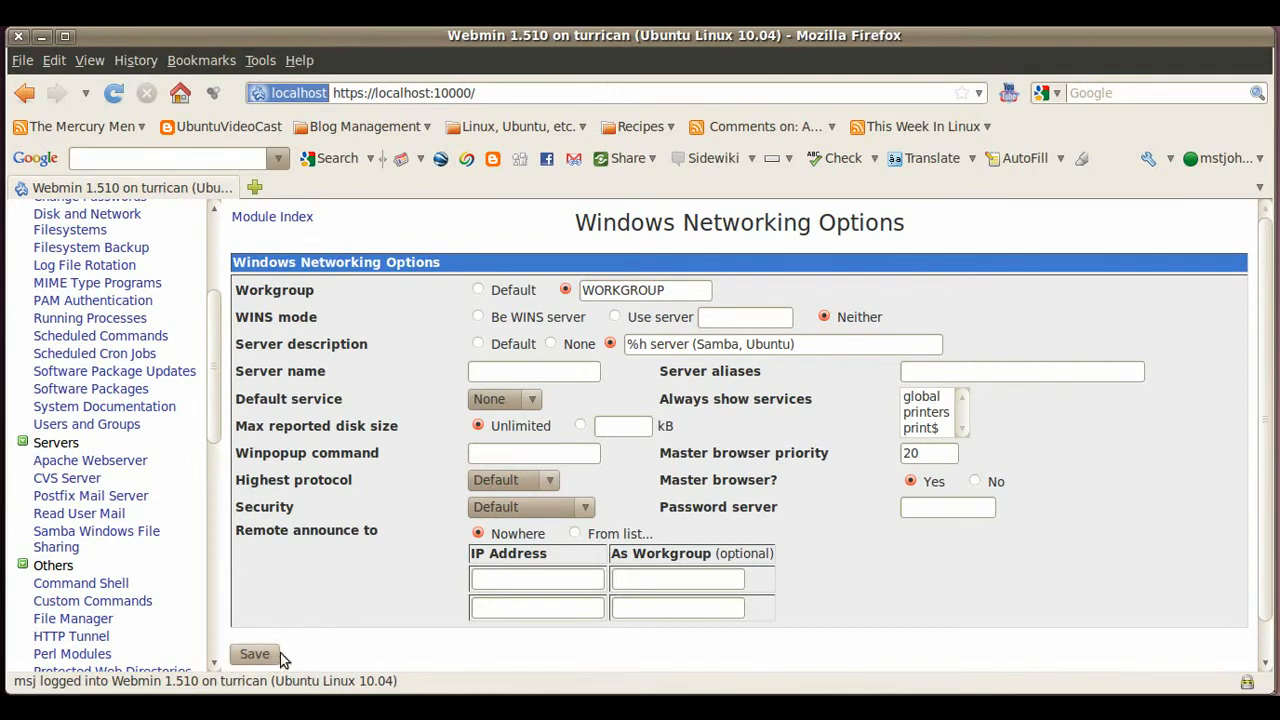
left_click(254, 654)
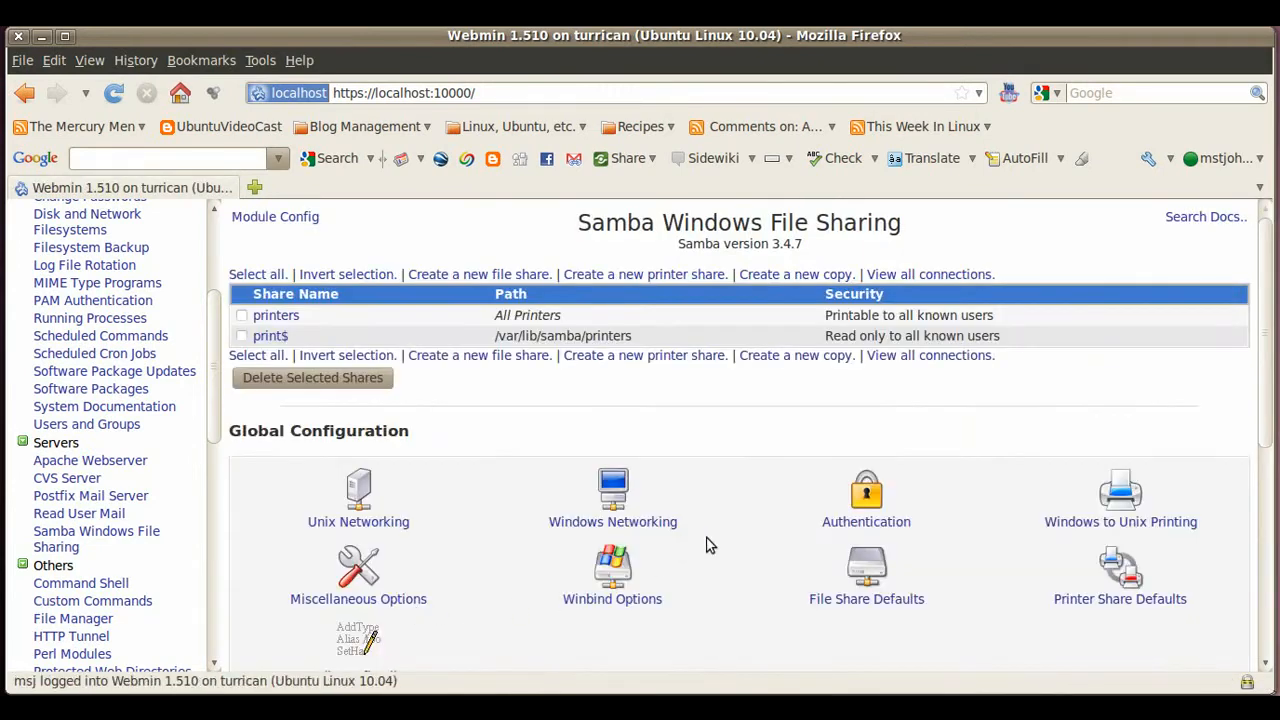
mouse_move(868, 510)
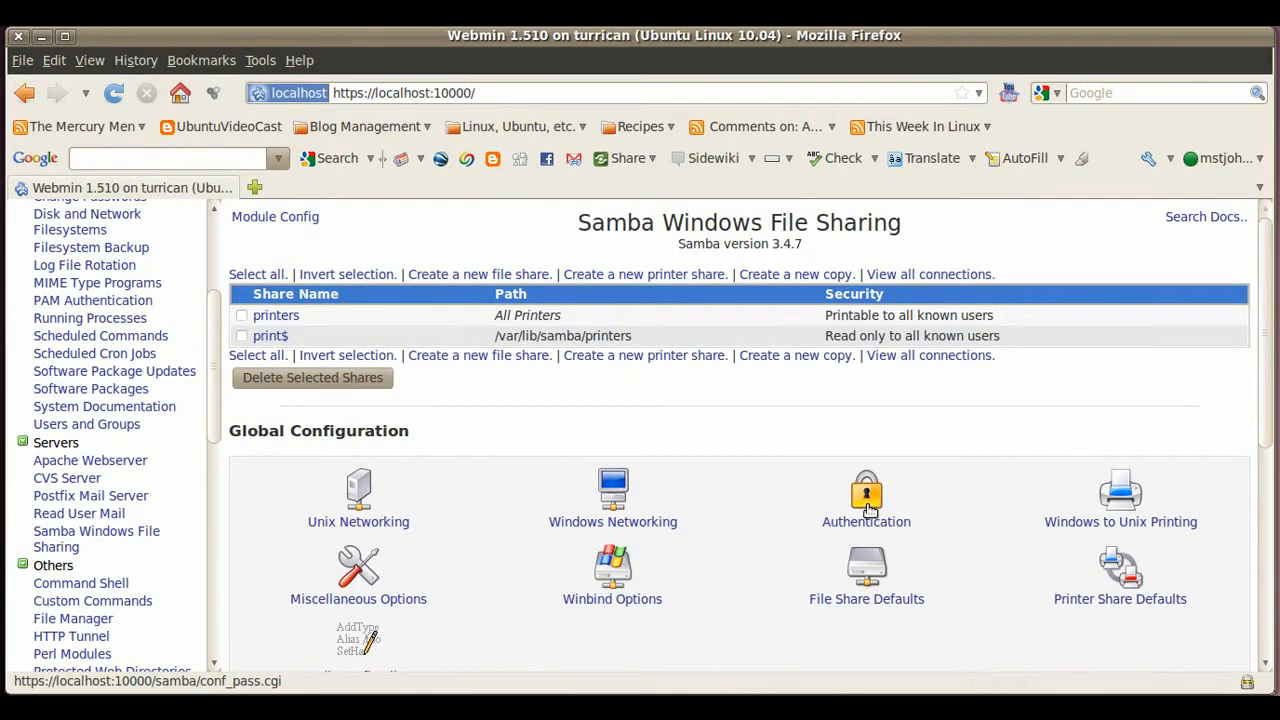
mouse_move(620, 560)
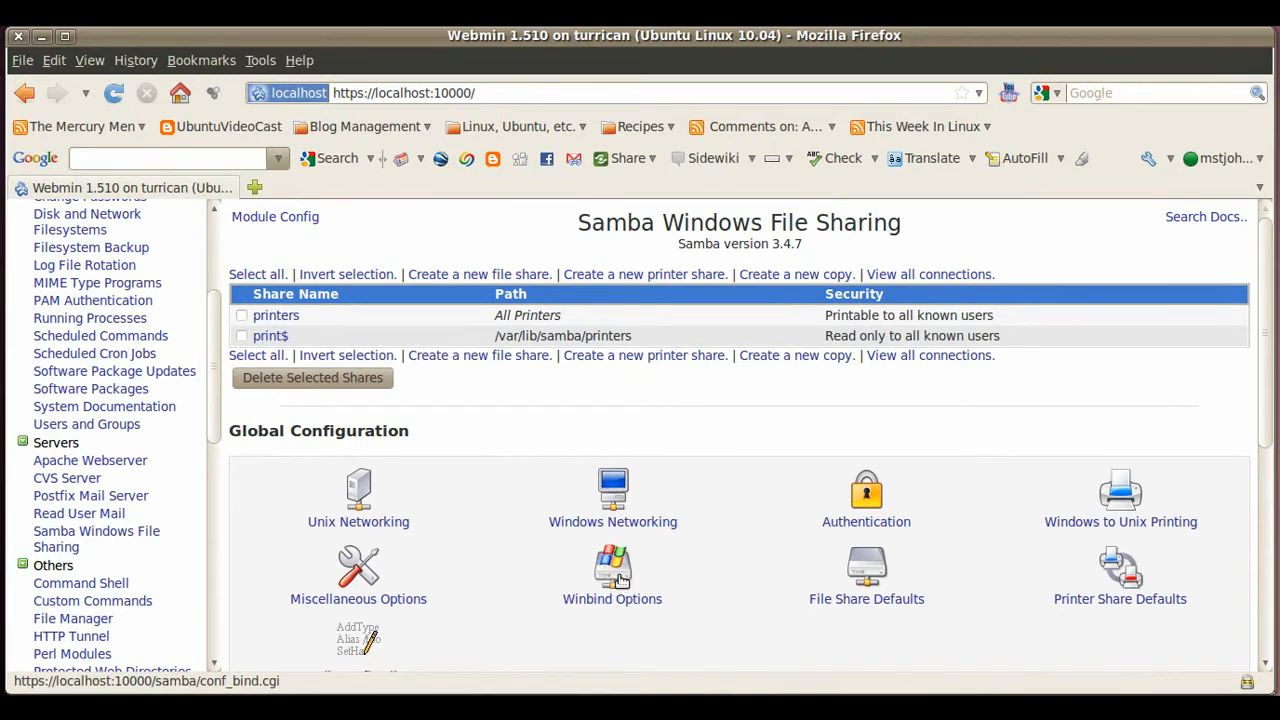
mouse_move(866, 568)
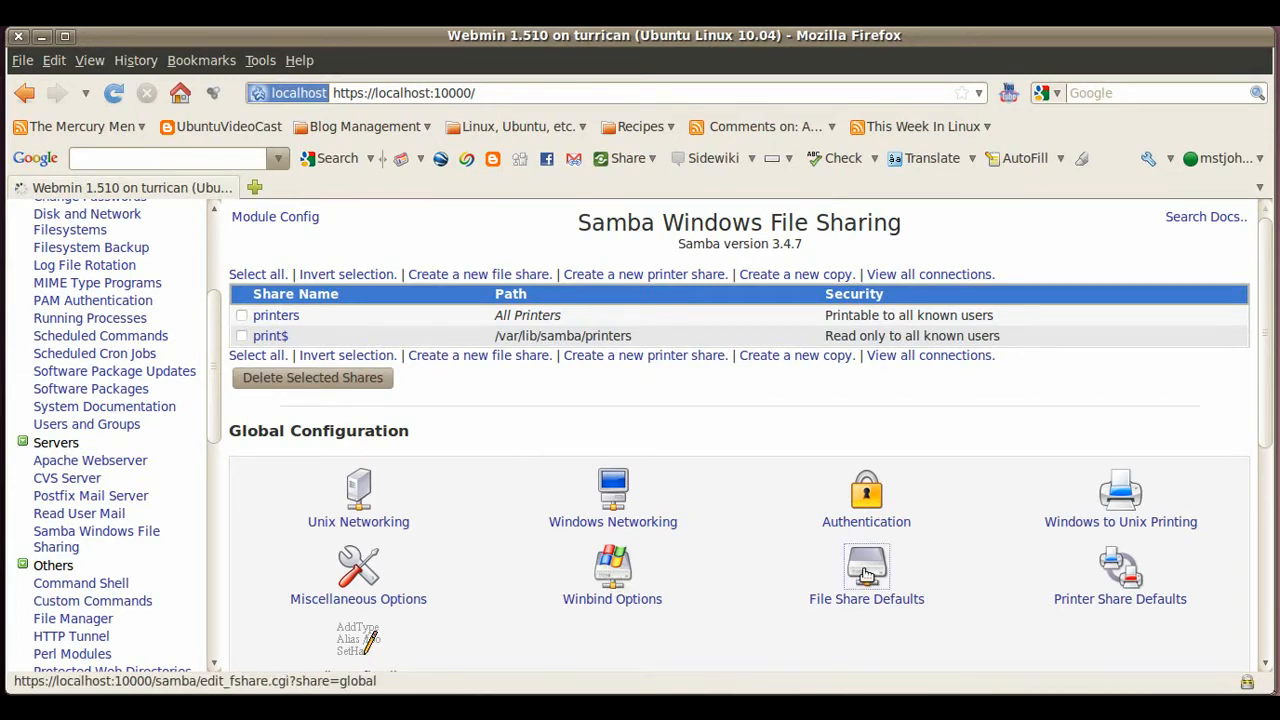
Open File Share Defaults under Samba's Global Configuration
left_click(866, 566)
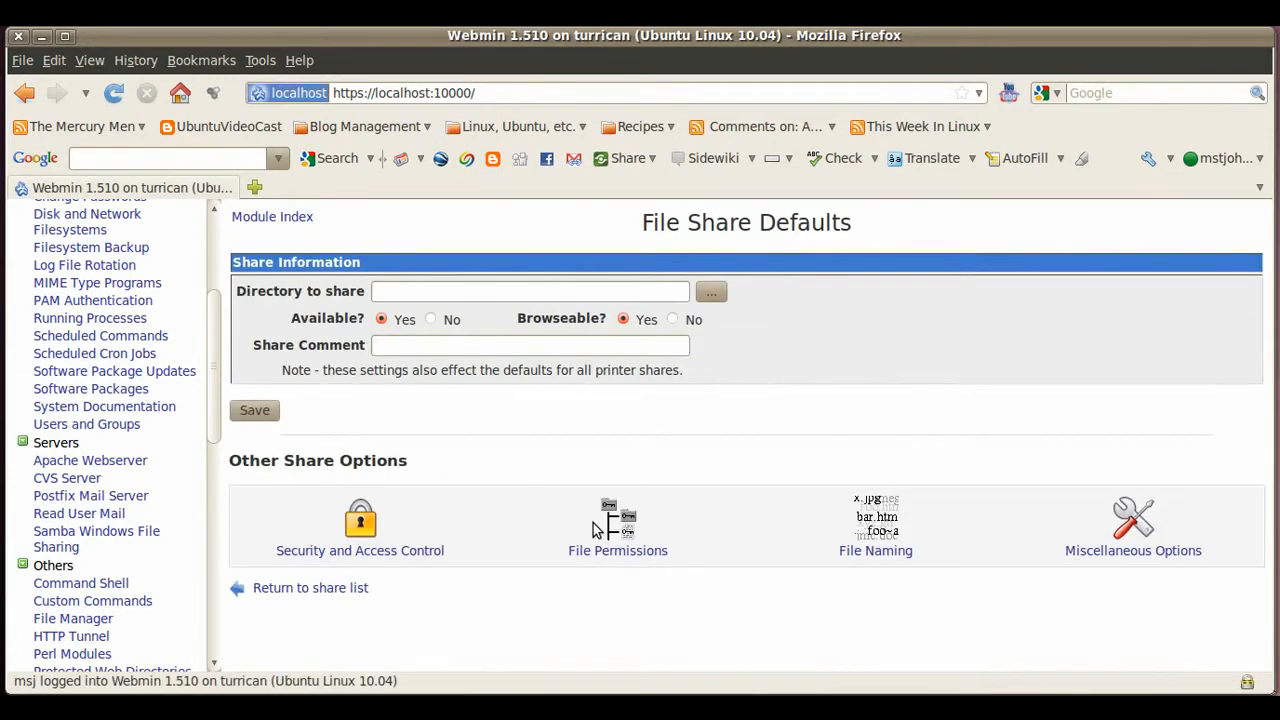
mouse_move(800, 550)
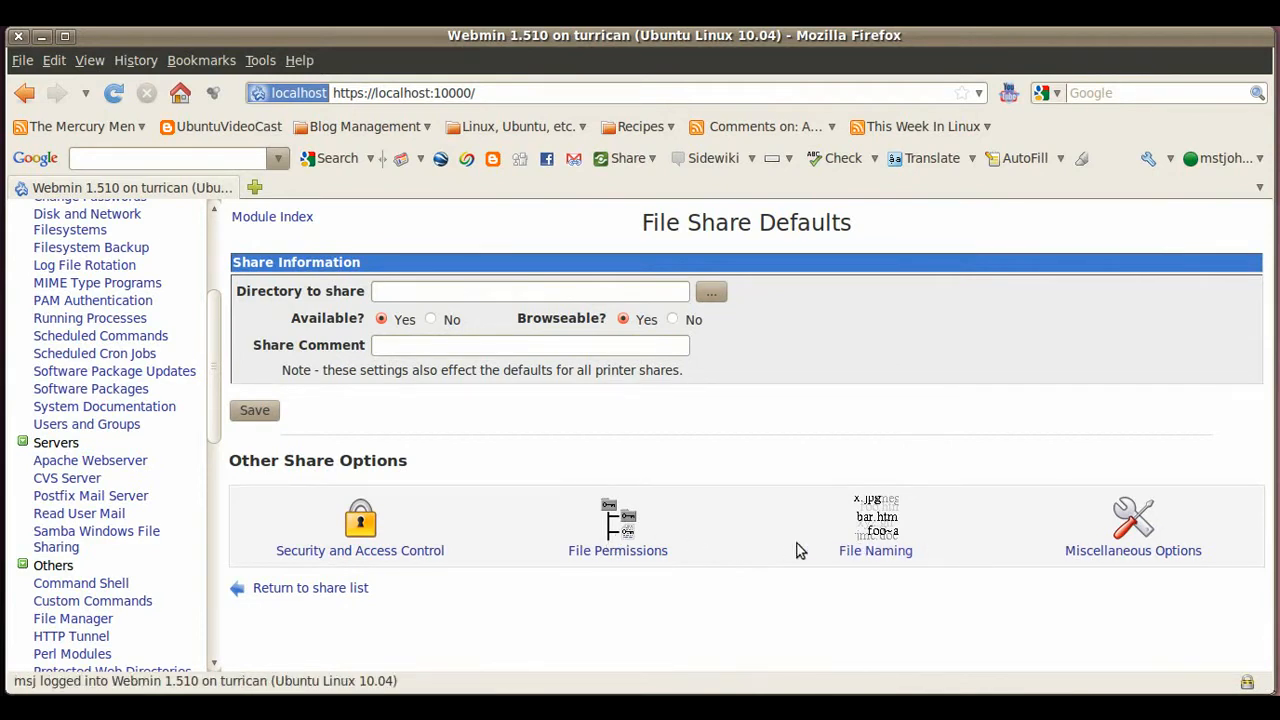
mouse_move(335, 589)
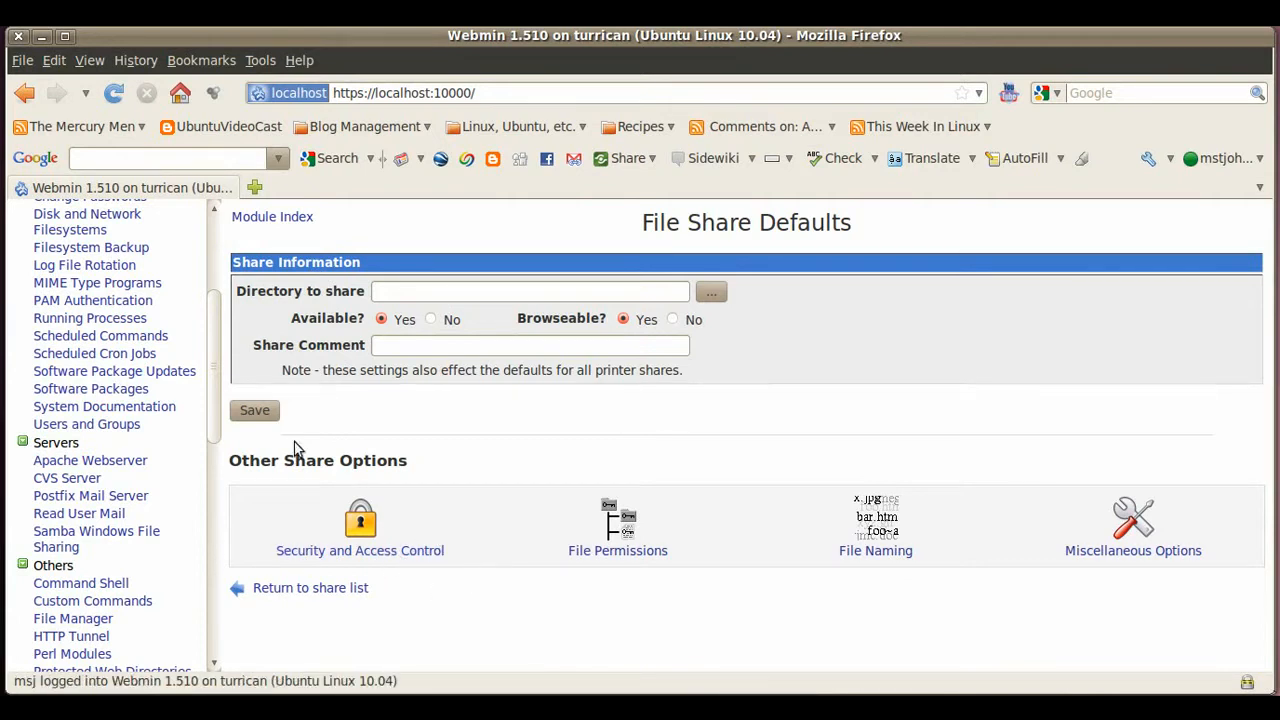
mouse_move(214, 471)
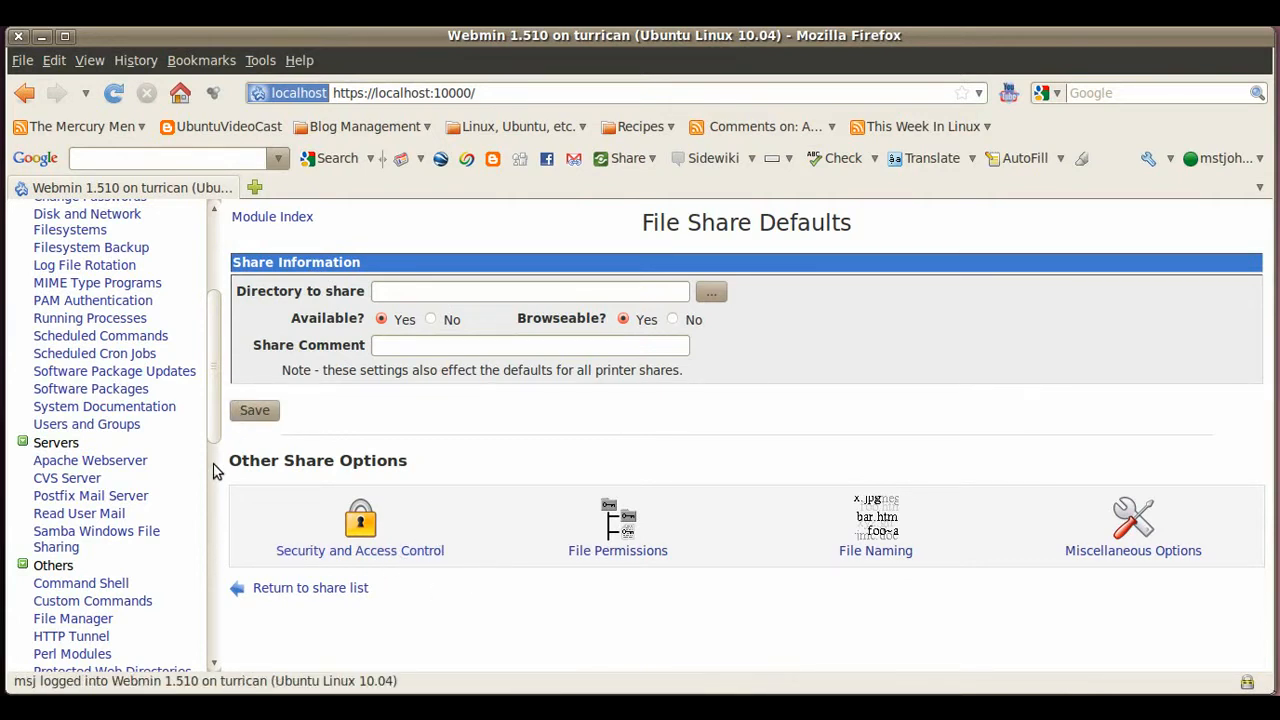
mouse_move(381, 493)
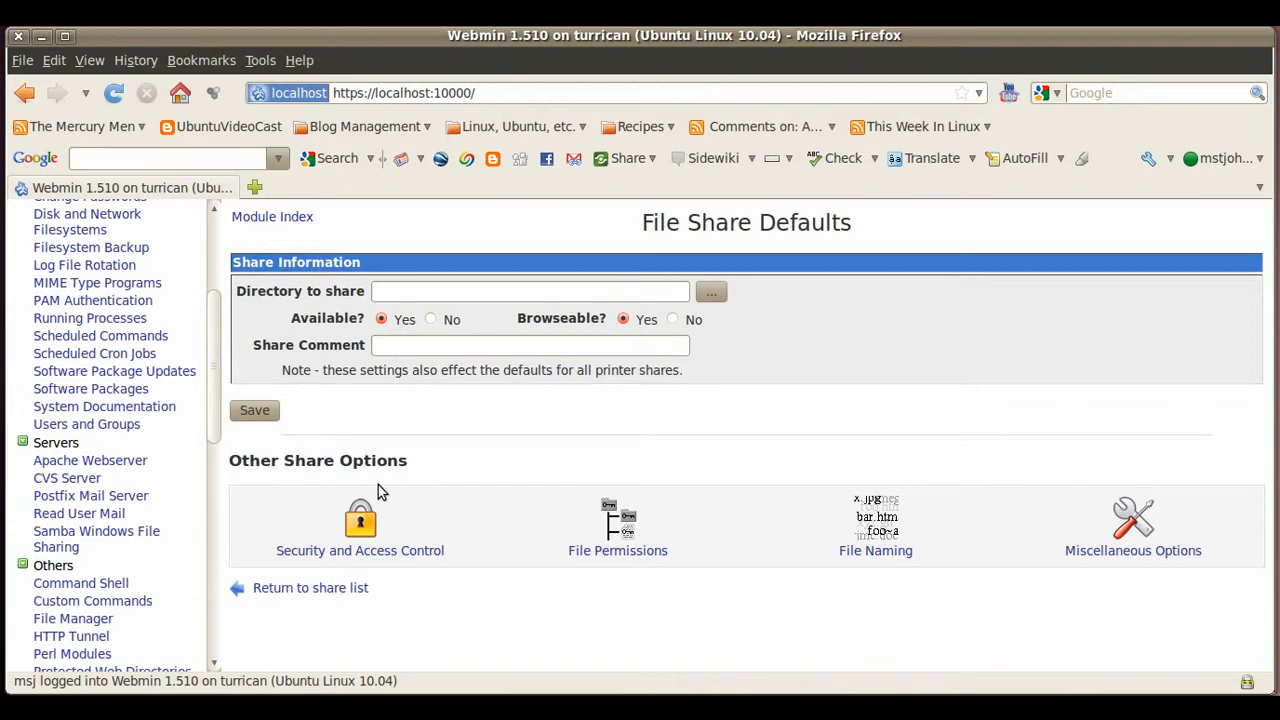
mouse_move(120, 505)
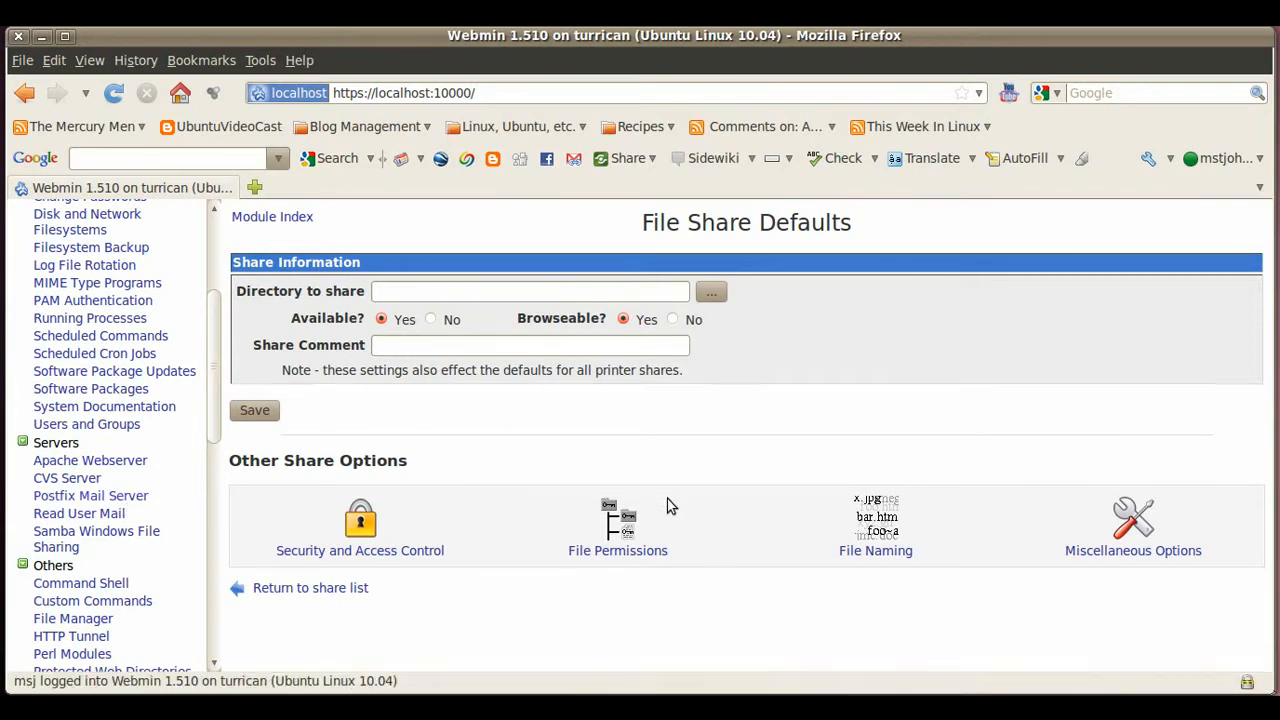
mouse_move(133, 538)
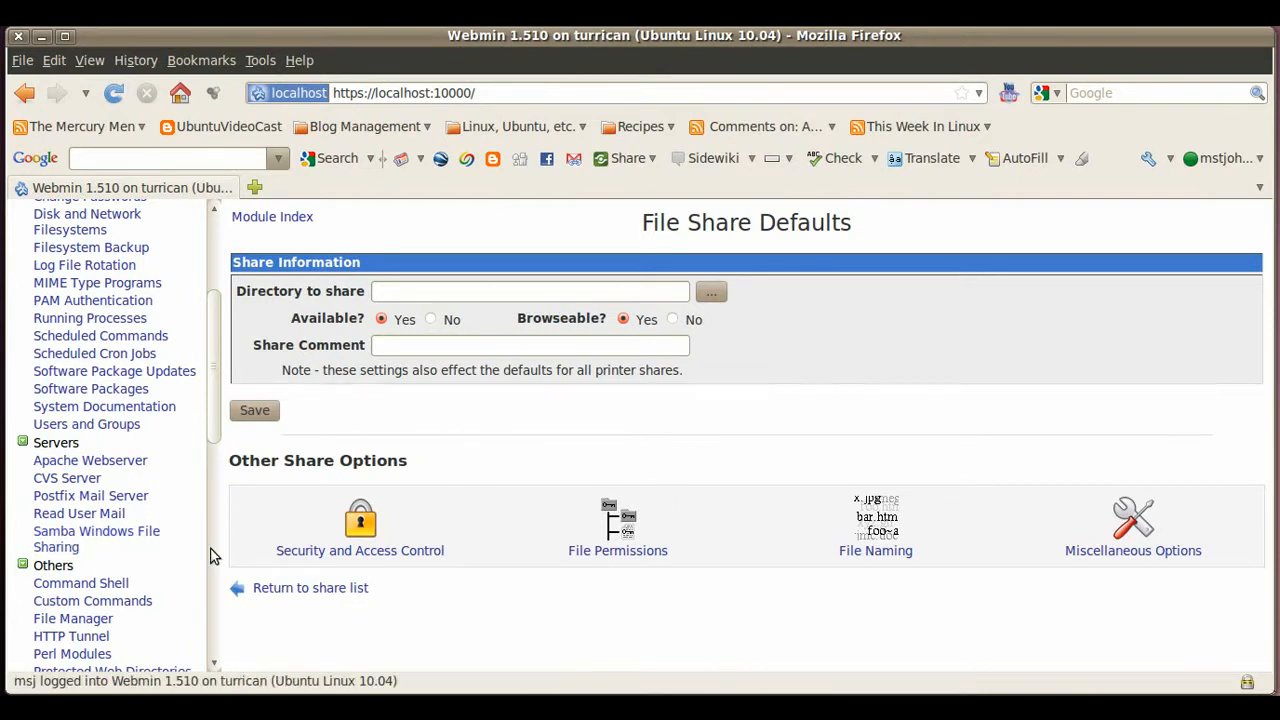
mouse_move(196, 537)
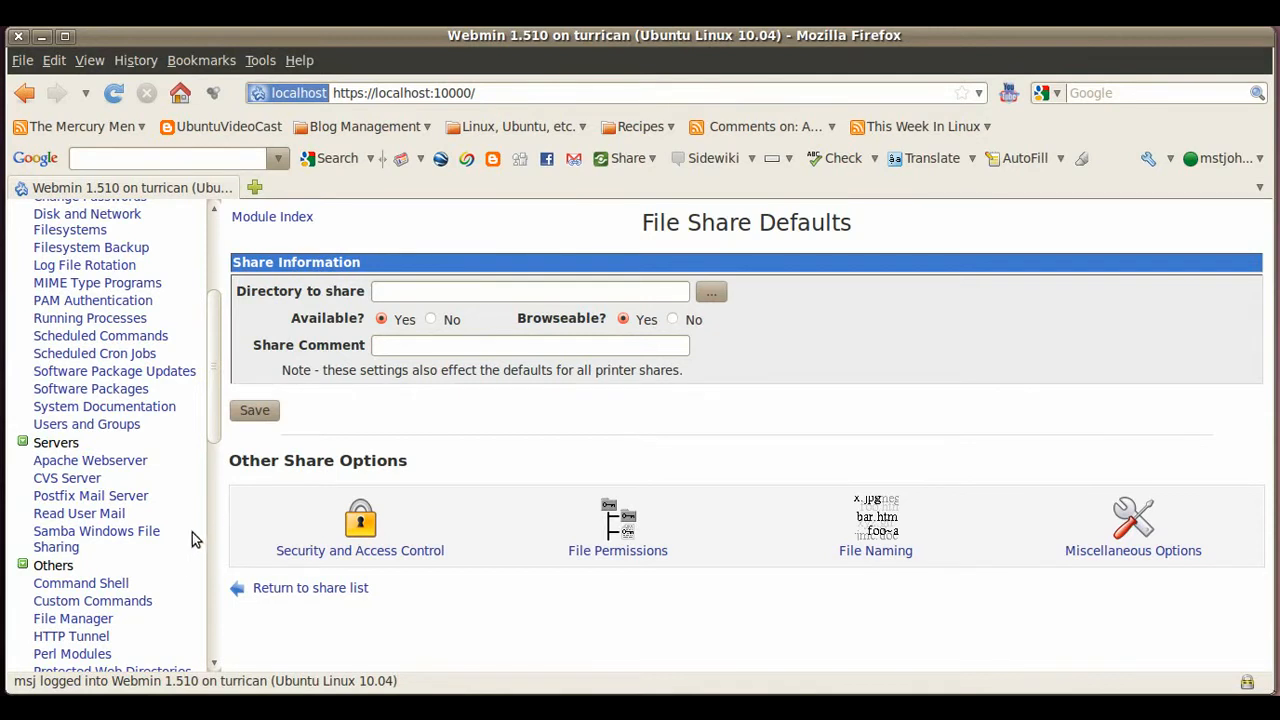
mouse_move(227, 511)
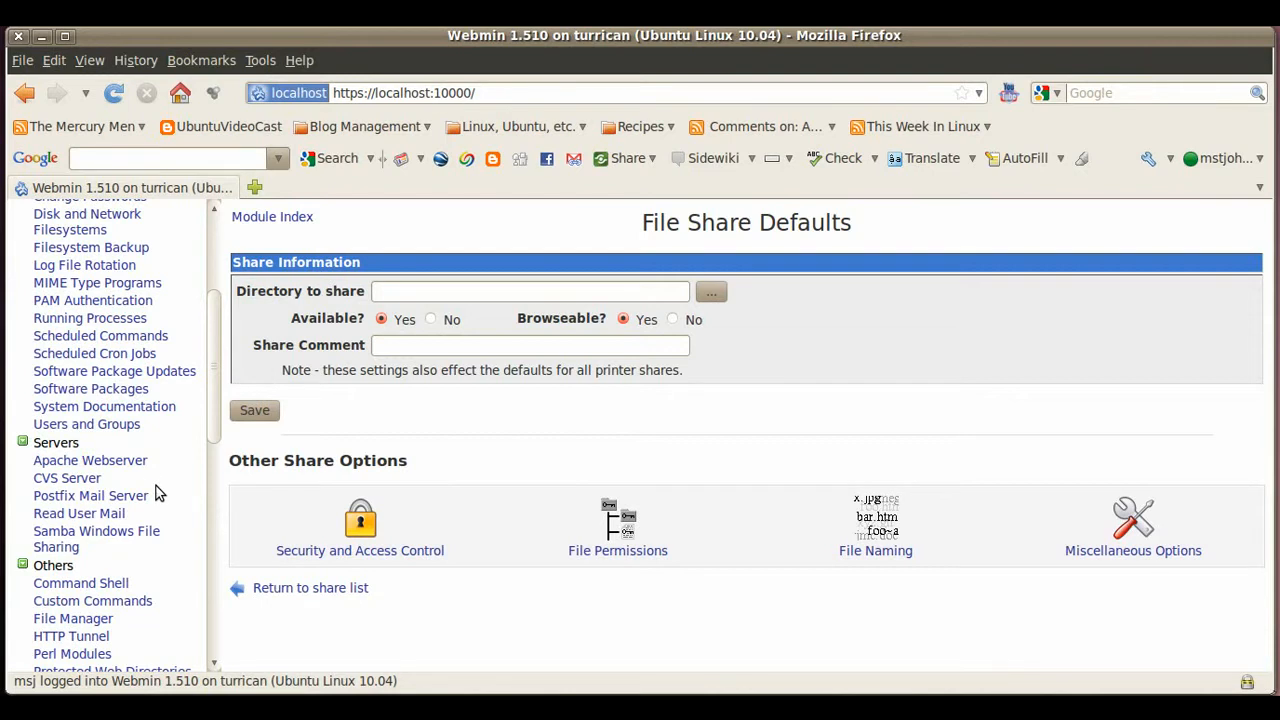
mouse_move(107, 466)
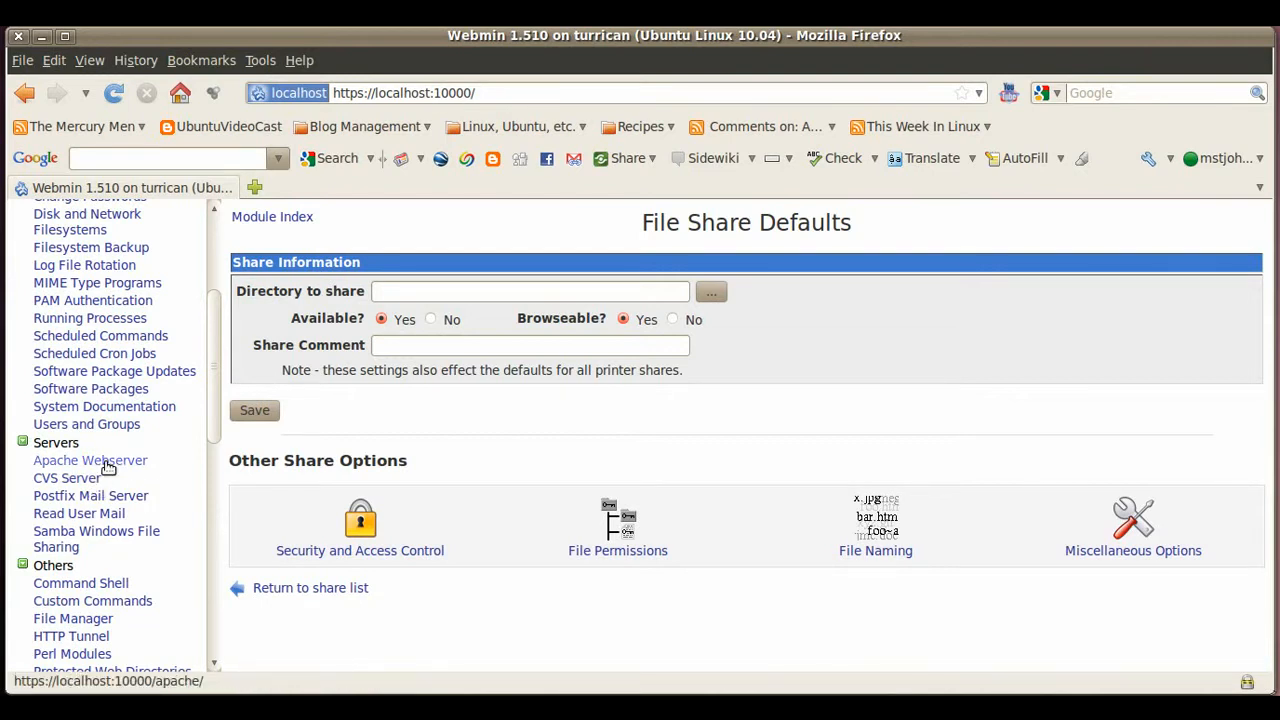
Open the Apache Webserver module to list the default and port 80 servers
left_click(90, 460)
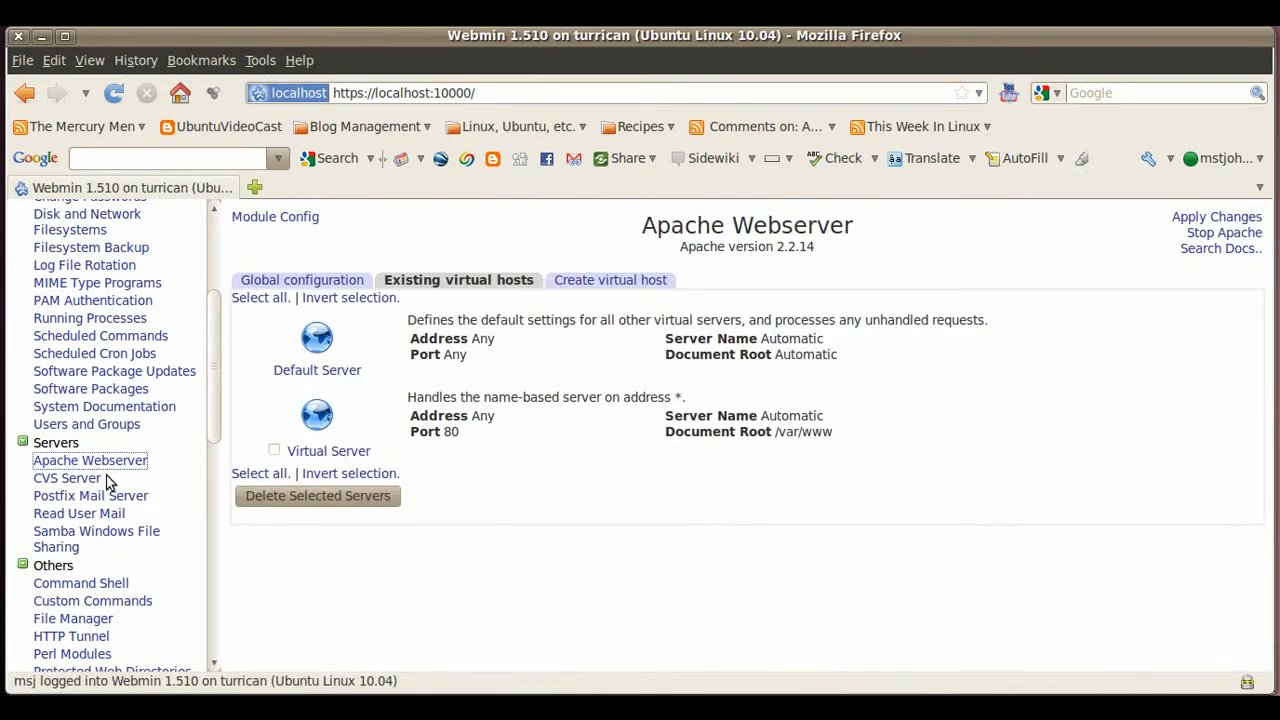
mouse_move(318, 357)
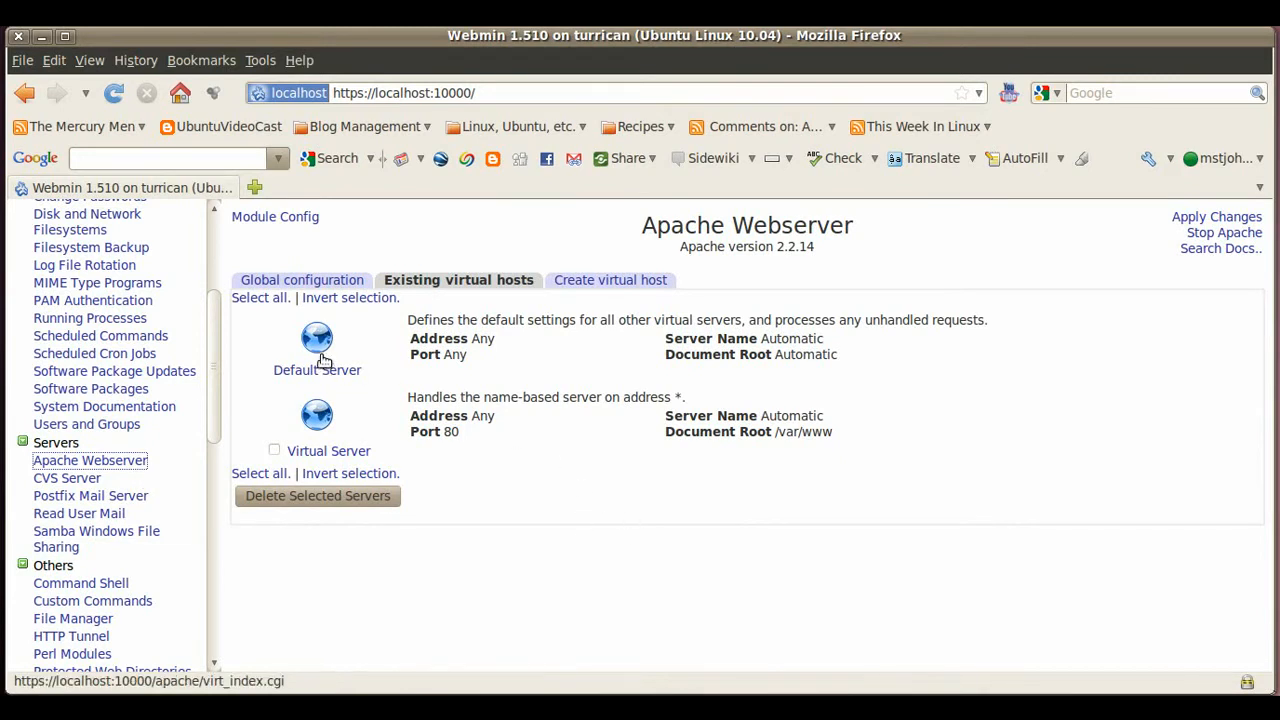
mouse_move(294, 472)
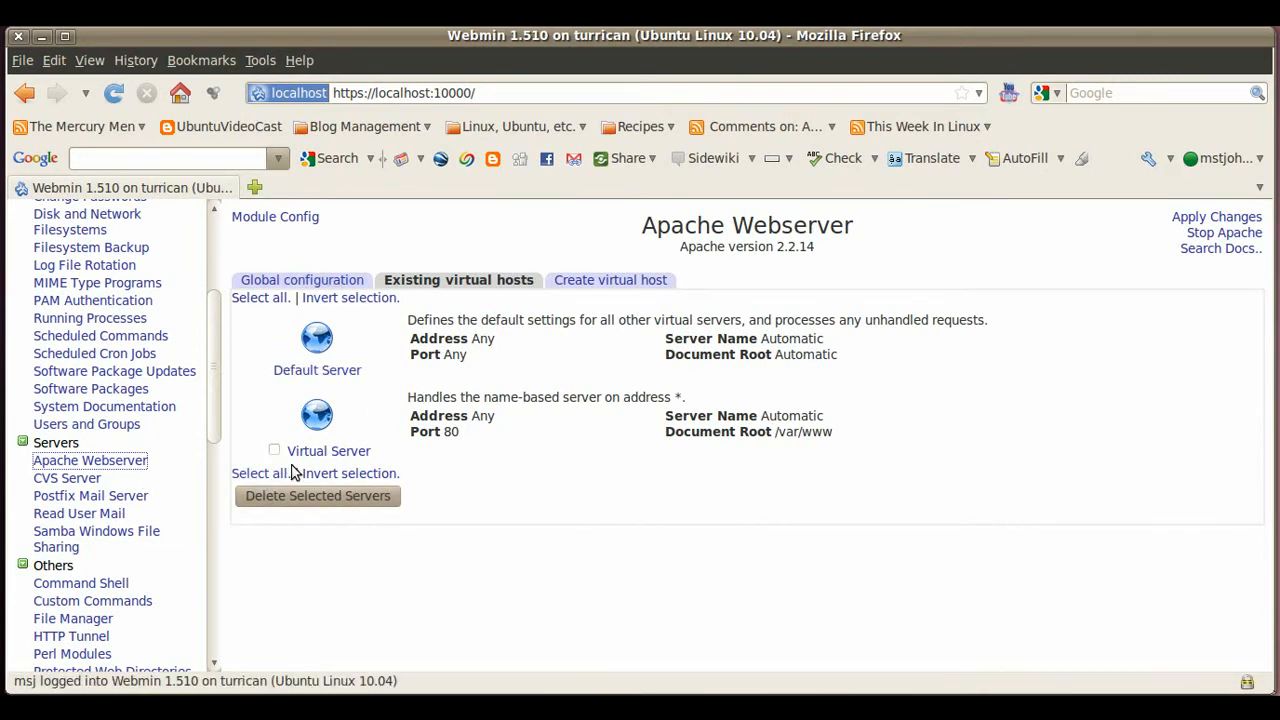
mouse_move(351, 324)
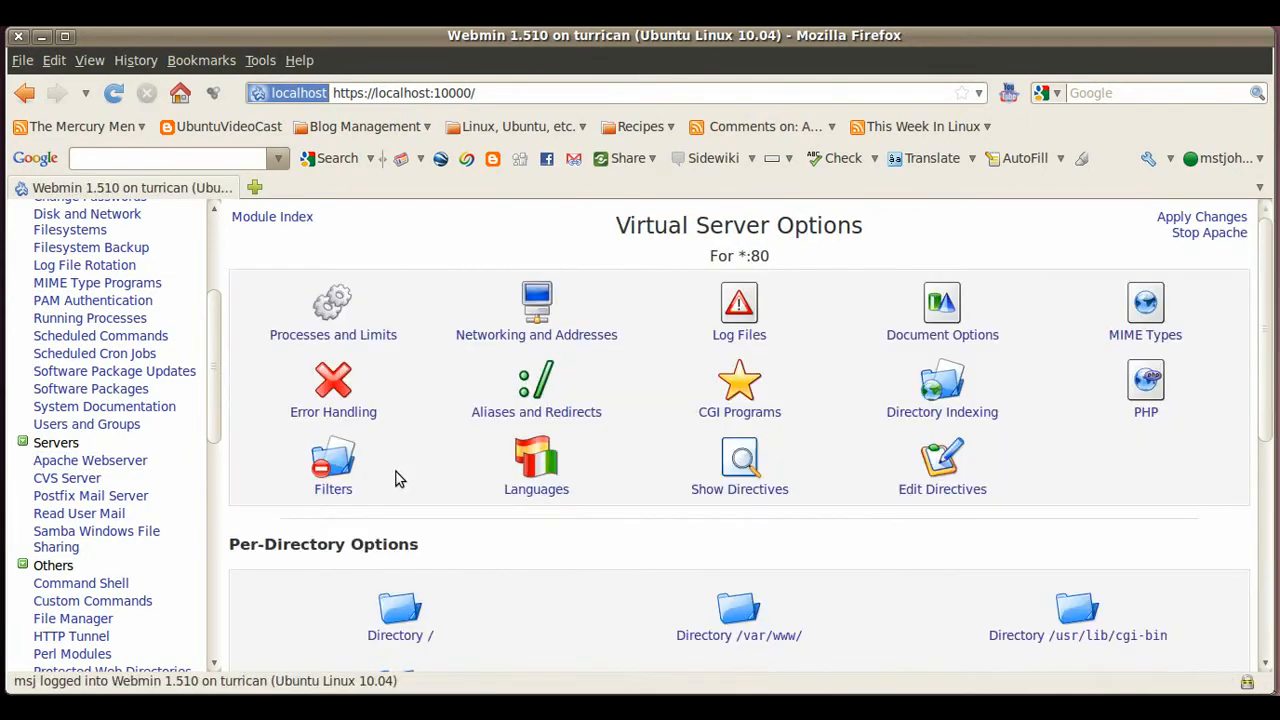
scroll("down", 3)
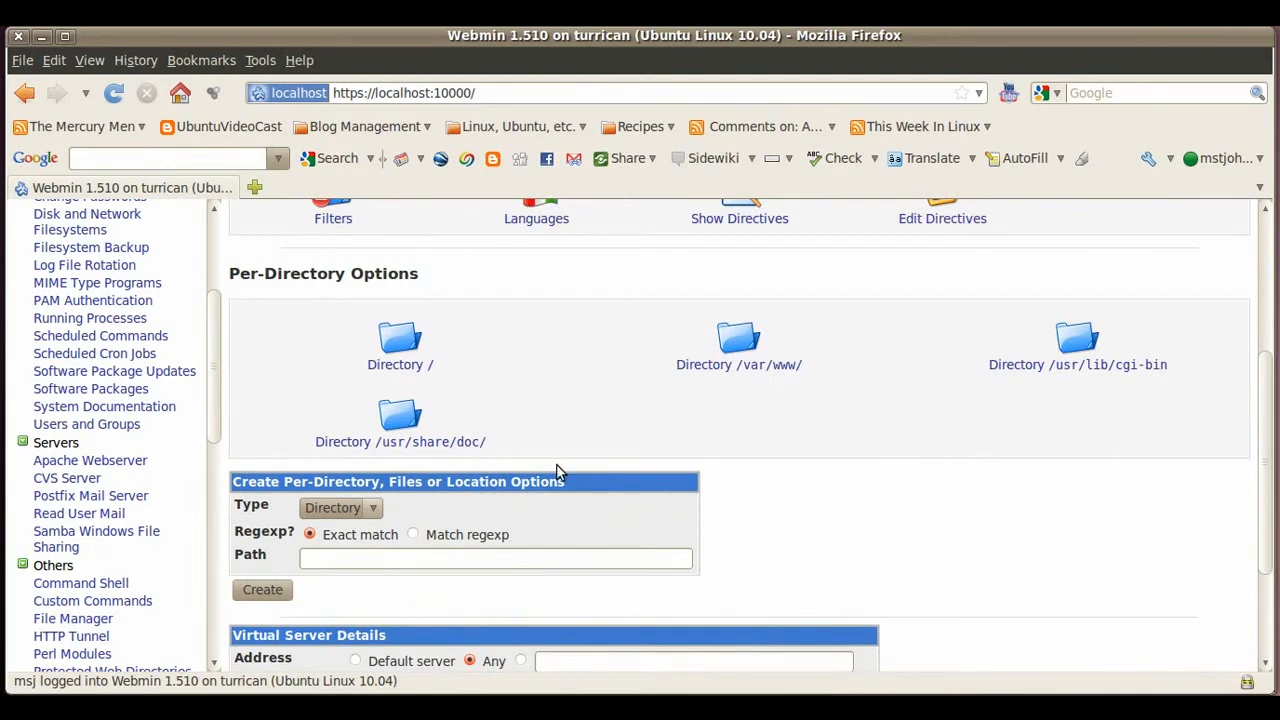
mouse_move(354, 345)
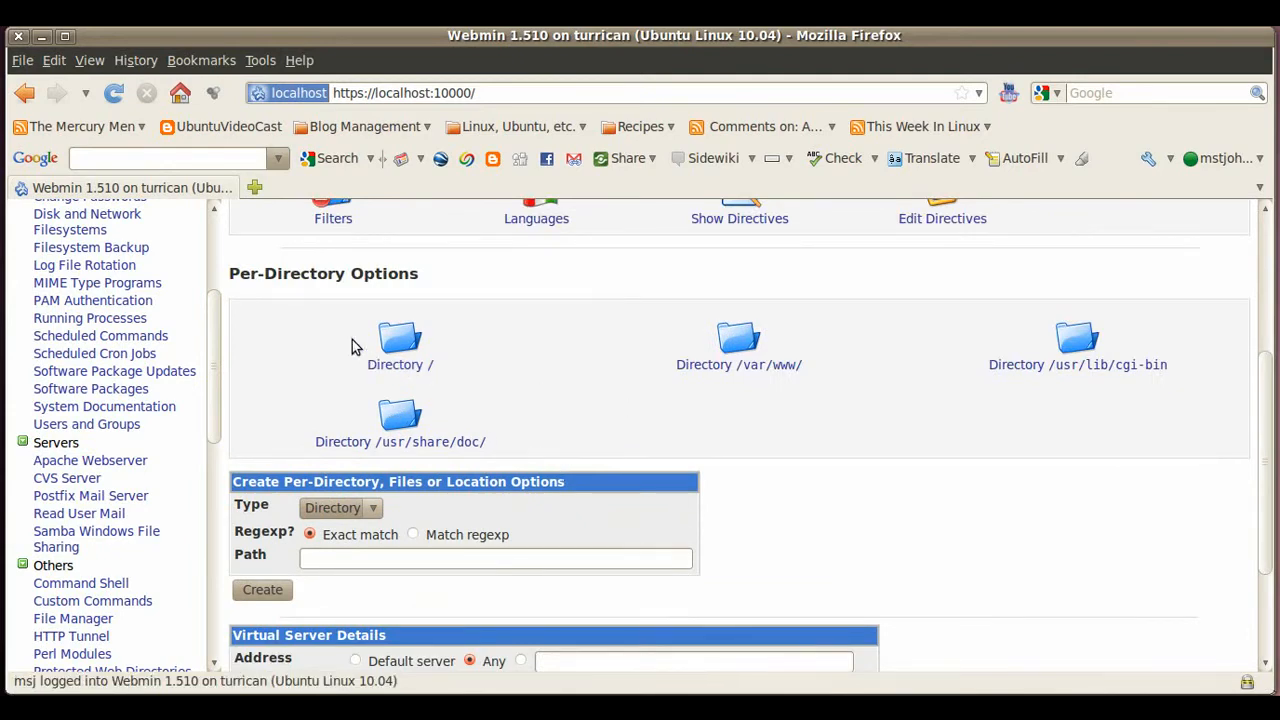
scroll("up", 3)
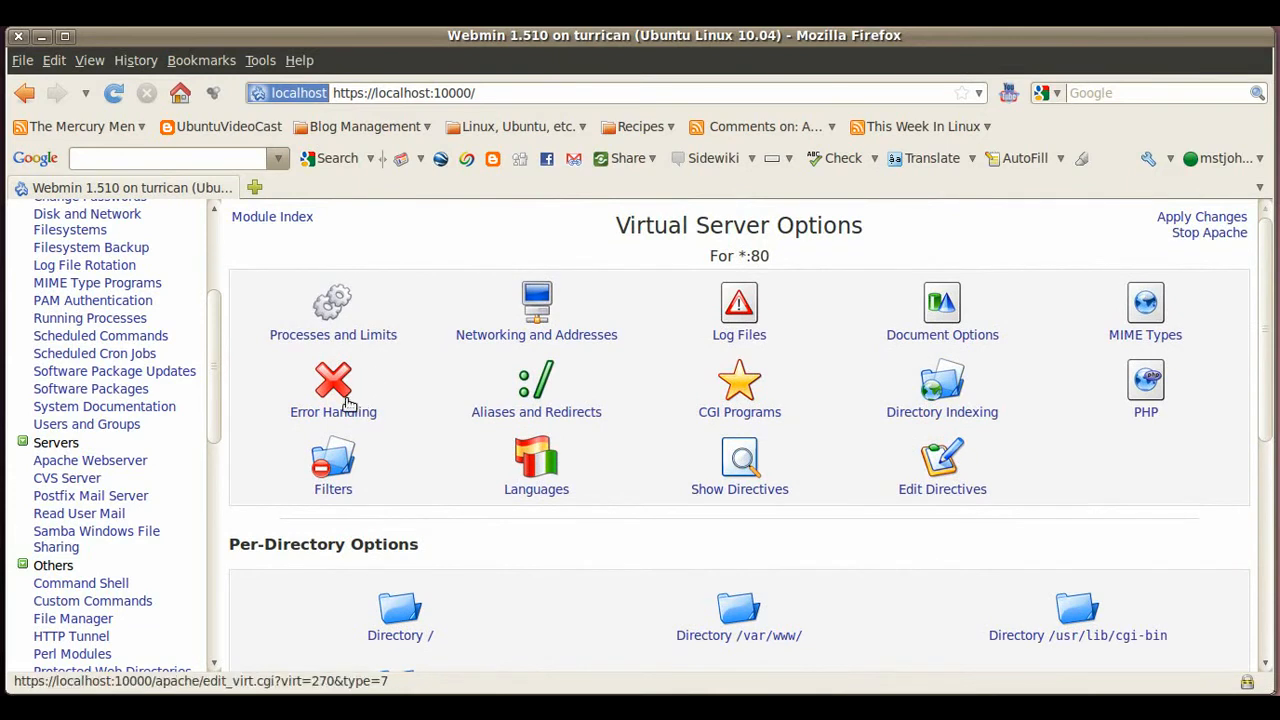
mouse_move(536, 400)
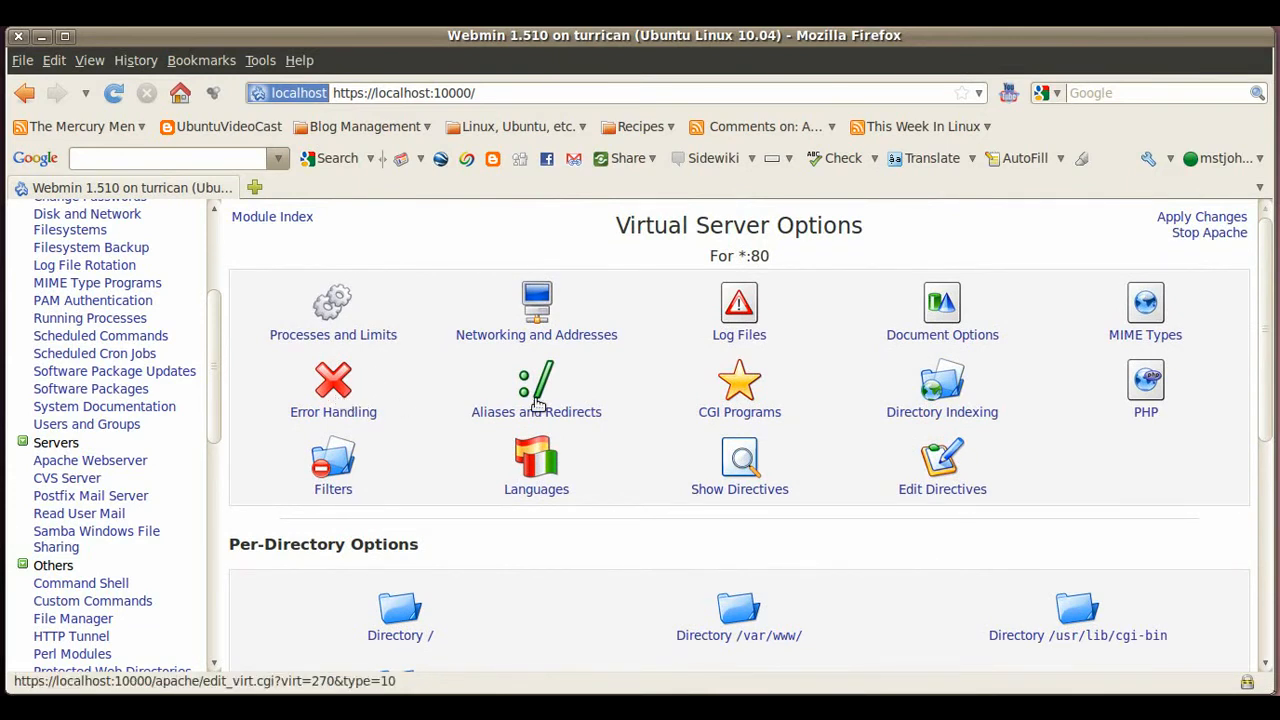
mouse_move(556, 364)
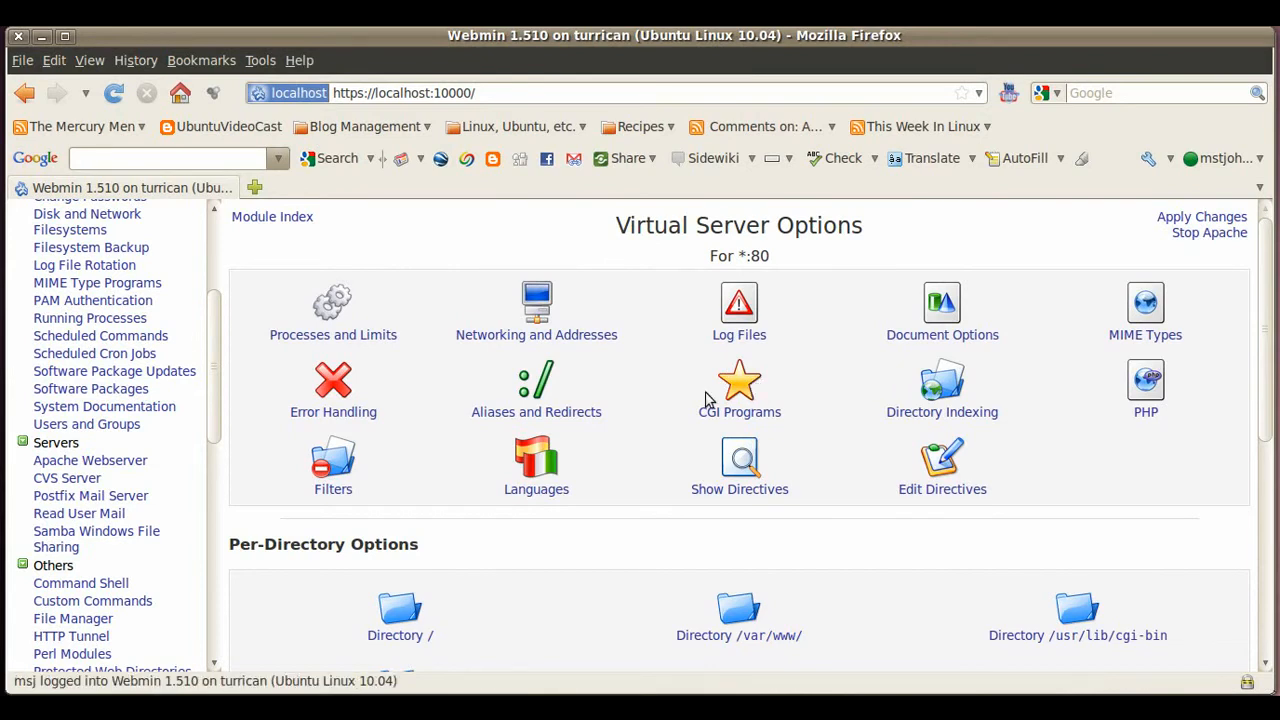
mouse_move(699, 376)
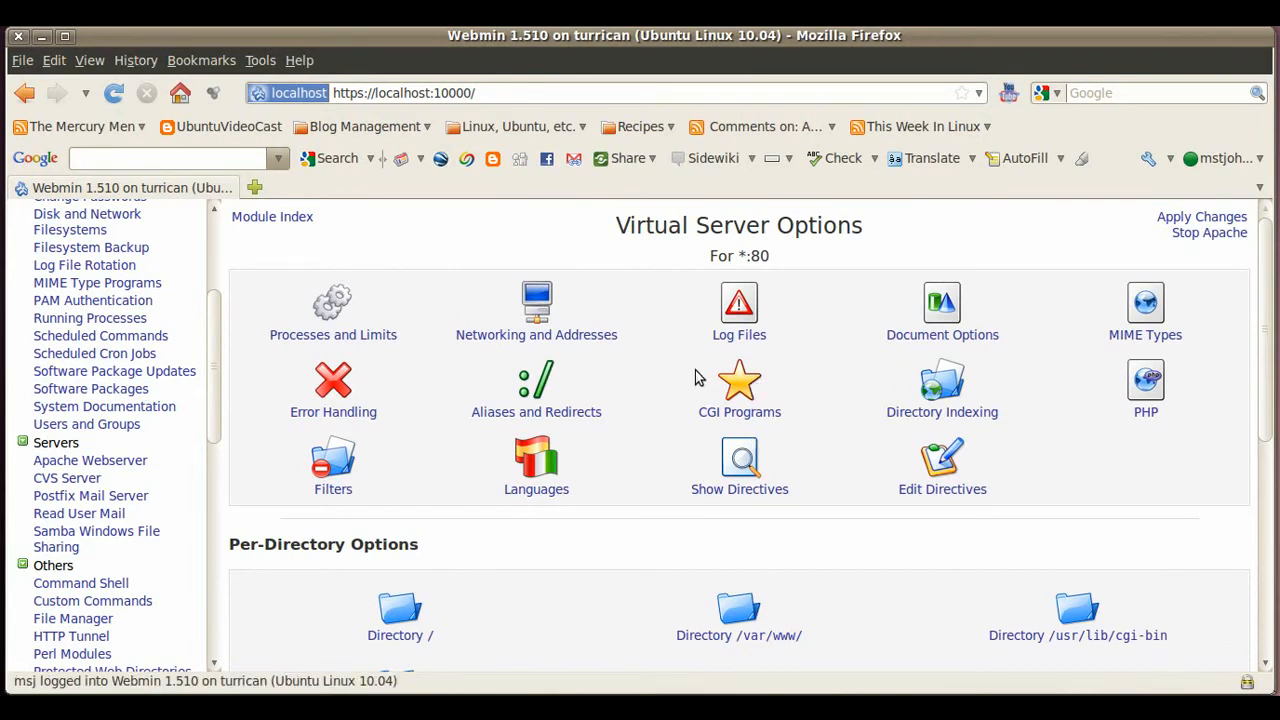
mouse_move(705, 360)
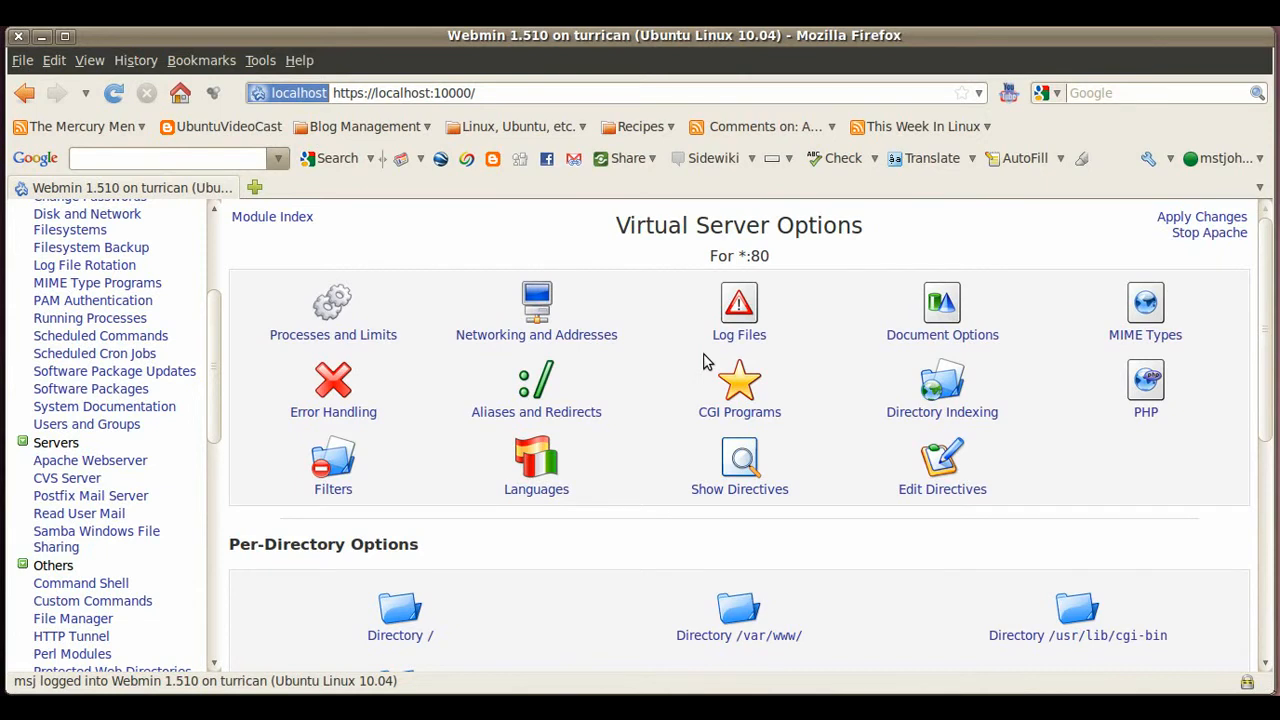
mouse_move(406, 378)
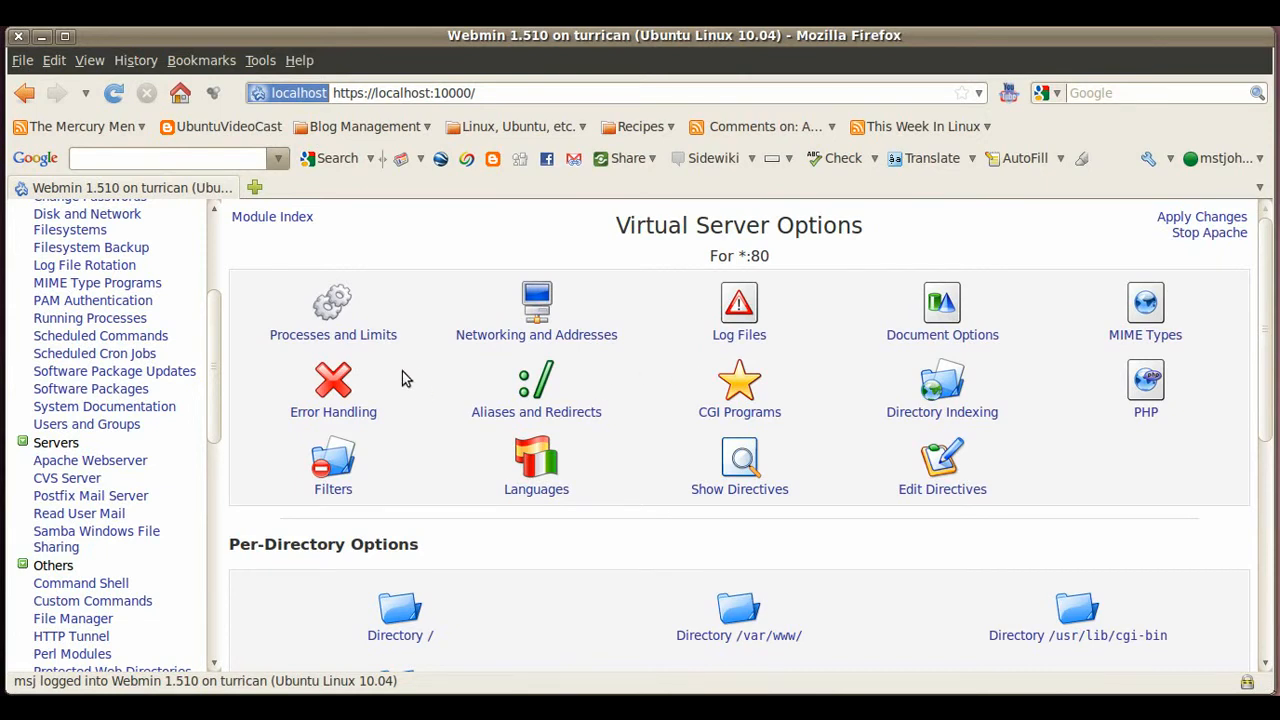
mouse_move(483, 414)
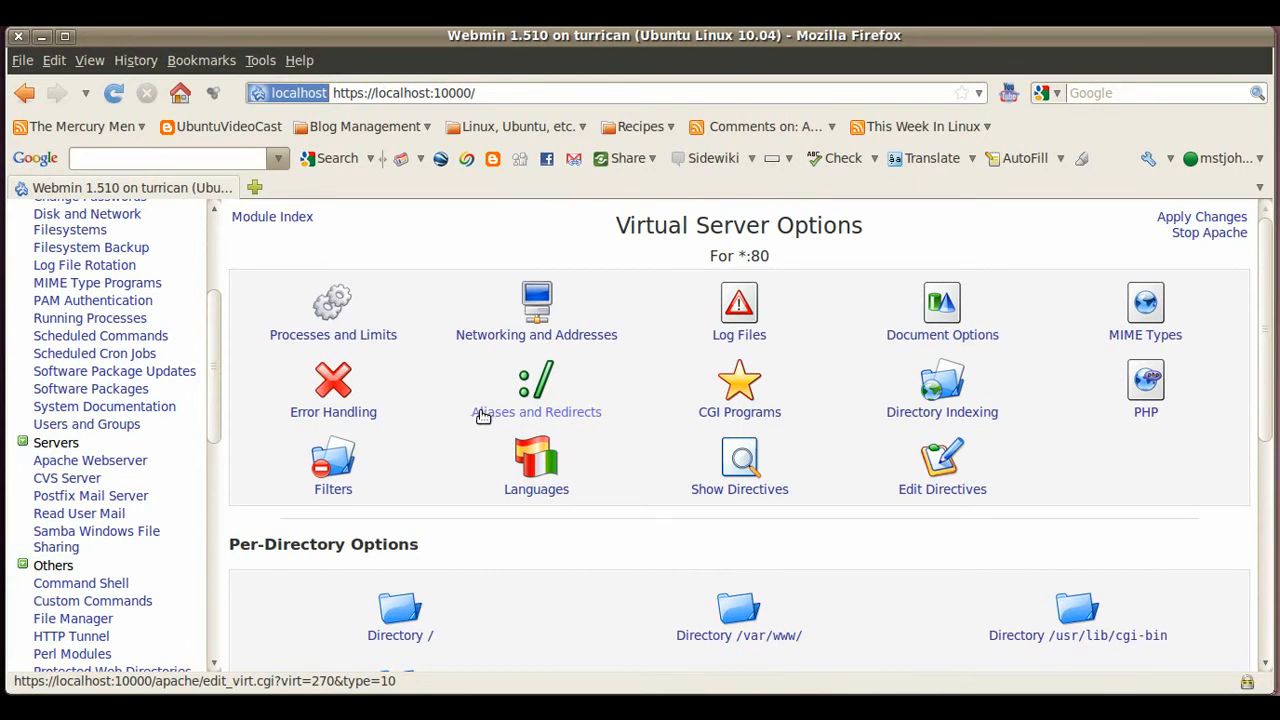
mouse_move(534, 549)
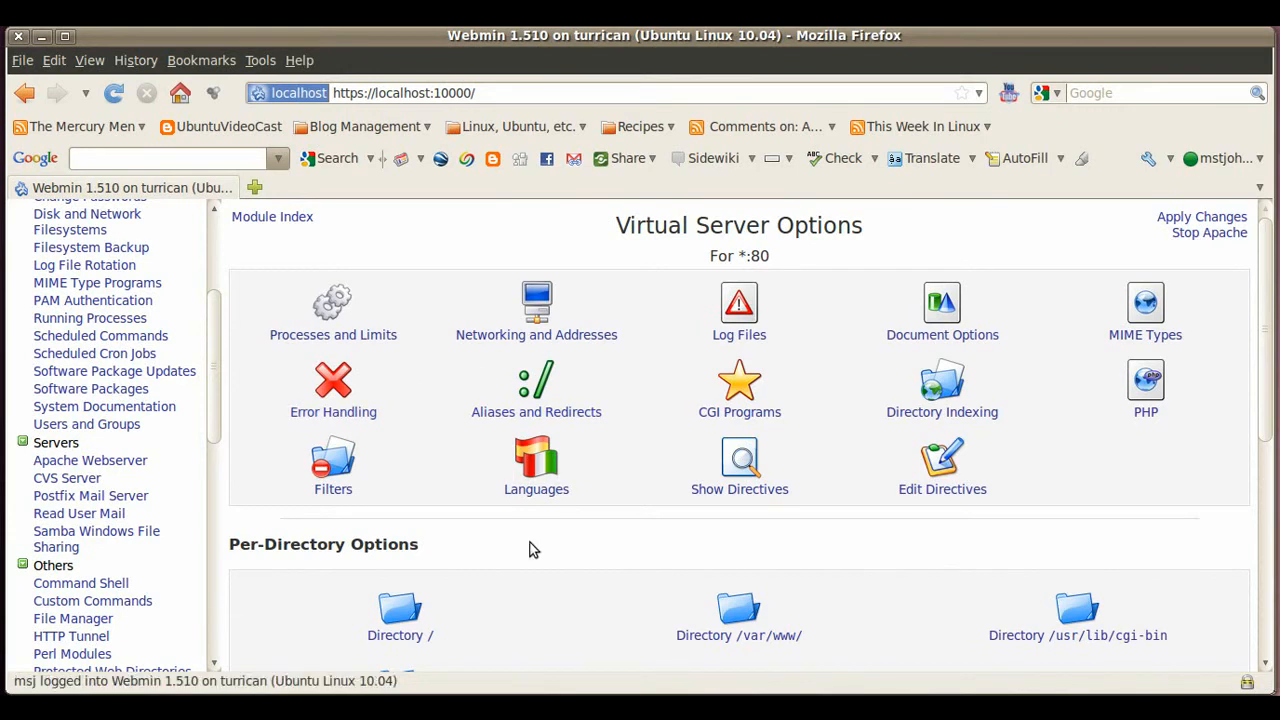
mouse_move(537, 450)
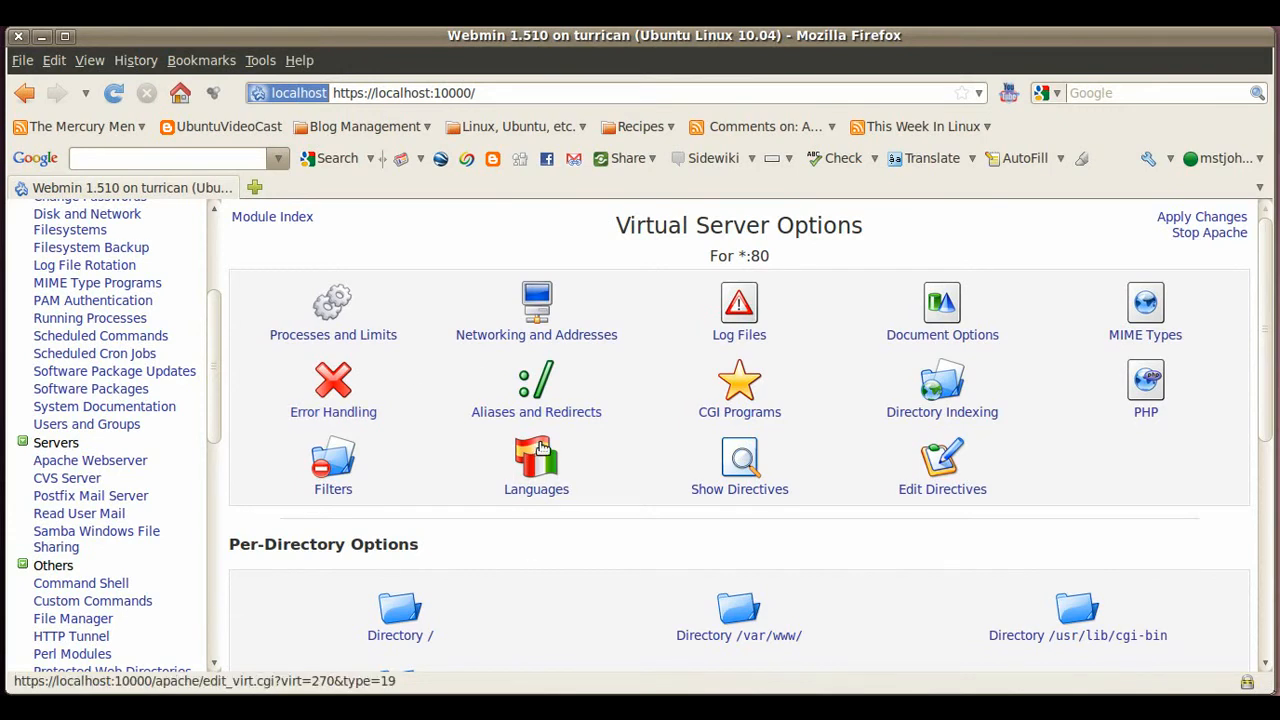
mouse_move(548, 441)
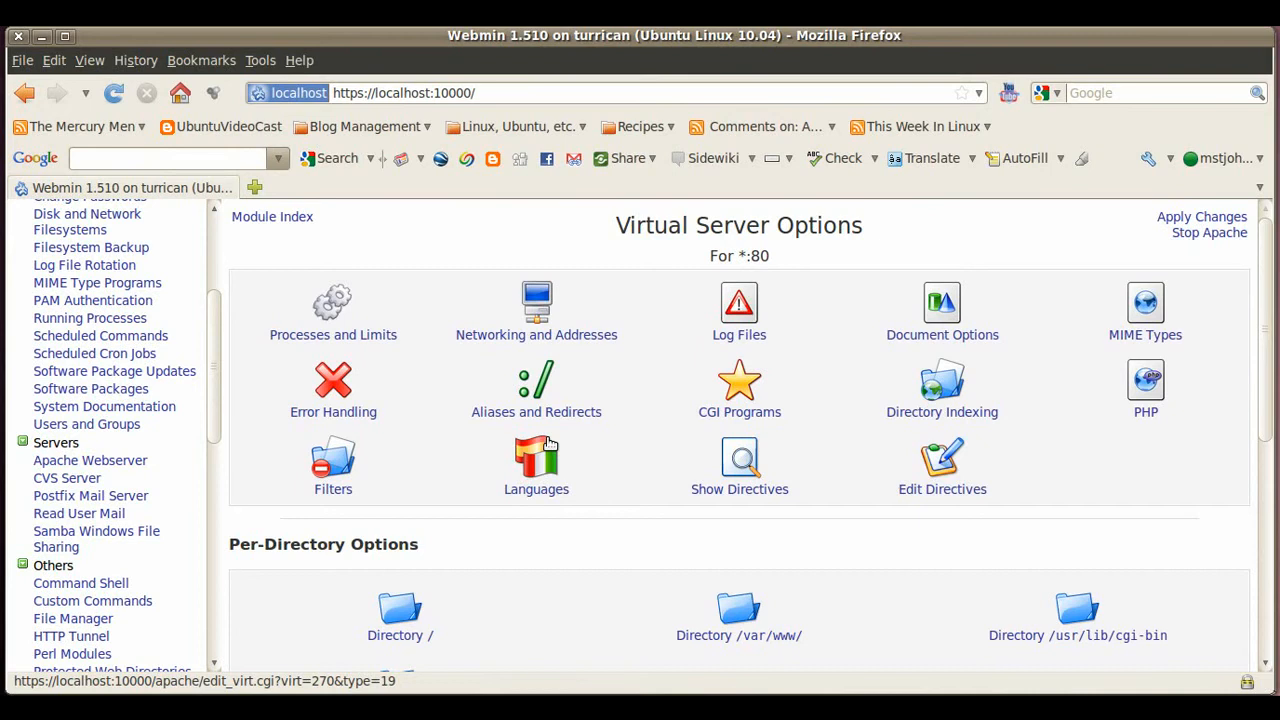
mouse_move(536, 439)
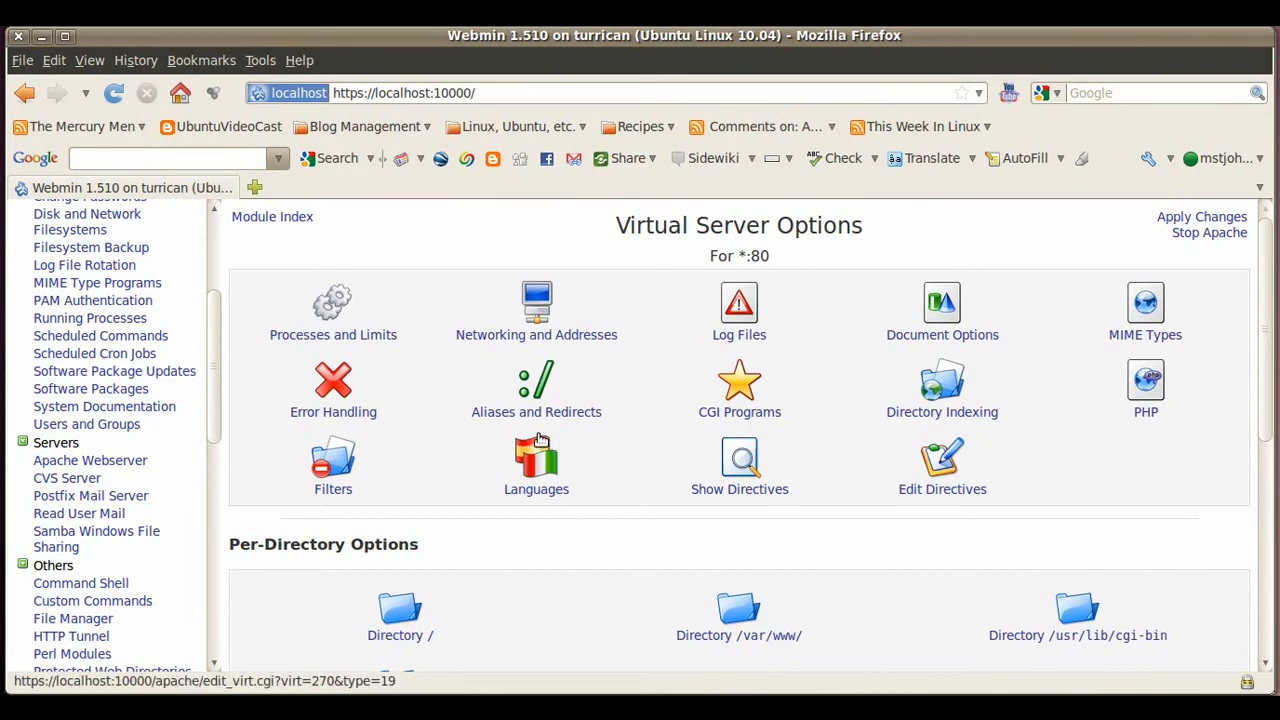
mouse_move(636, 453)
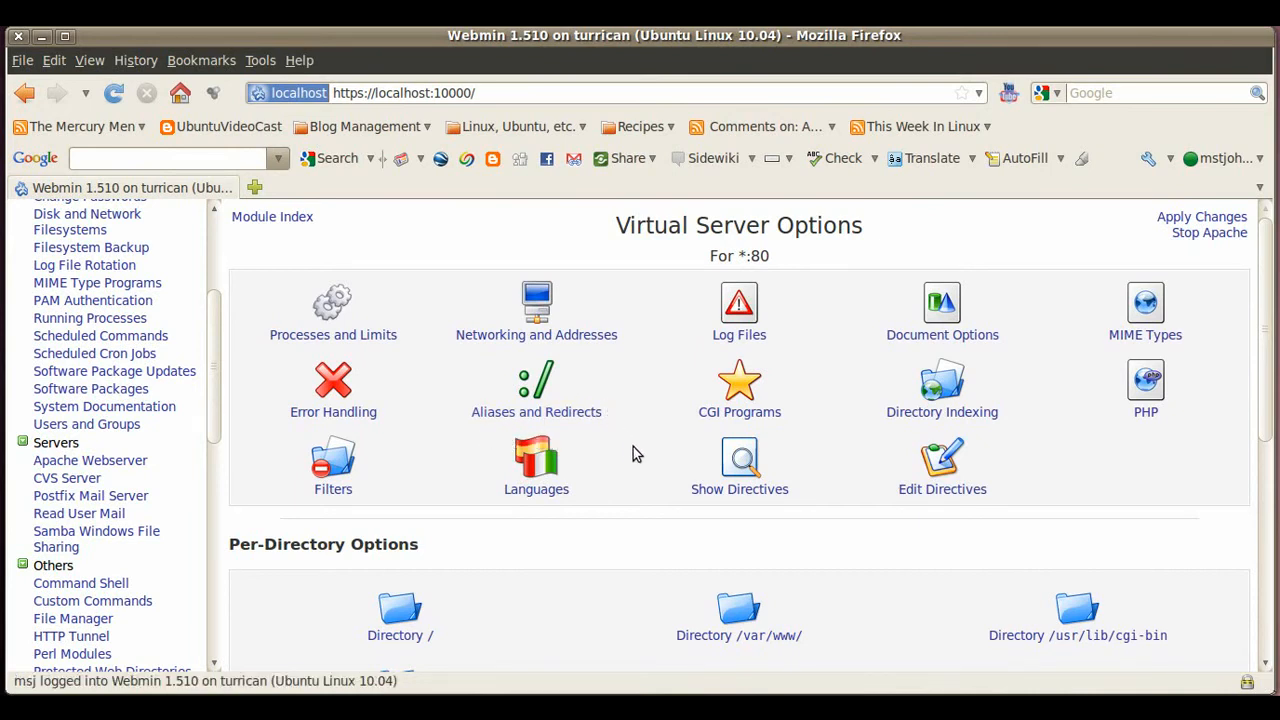
mouse_move(787, 387)
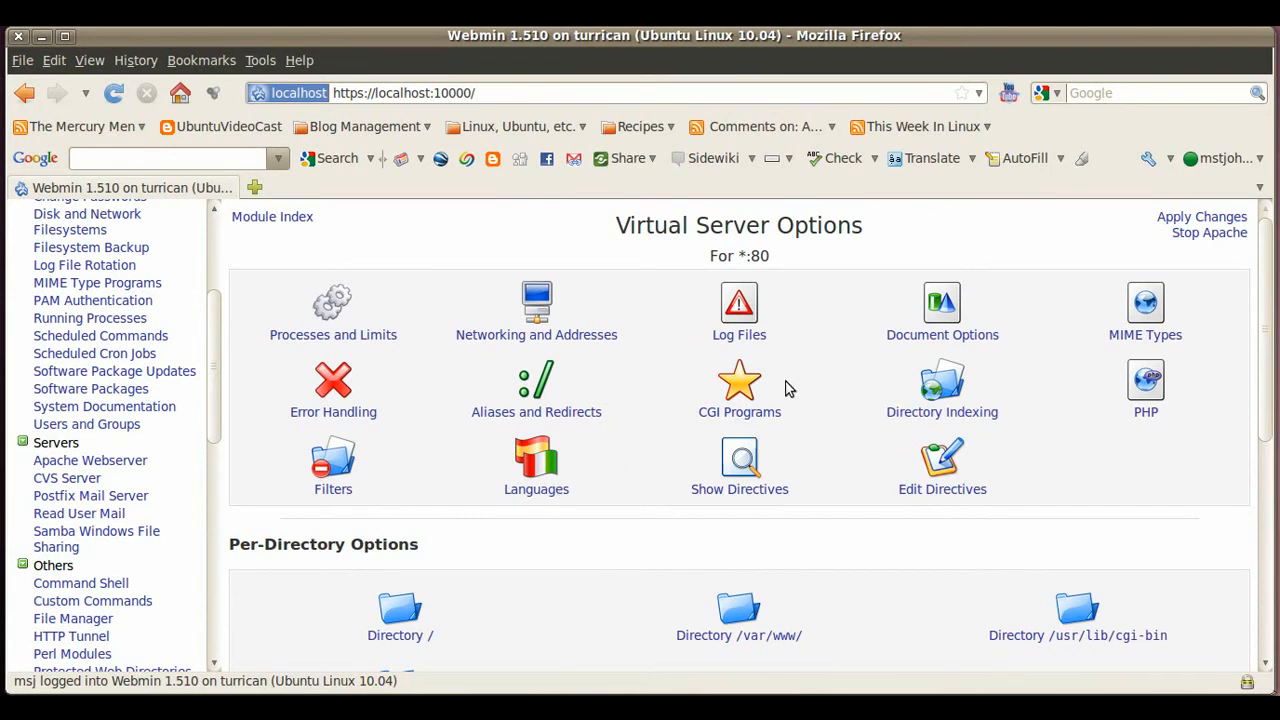
mouse_move(295, 567)
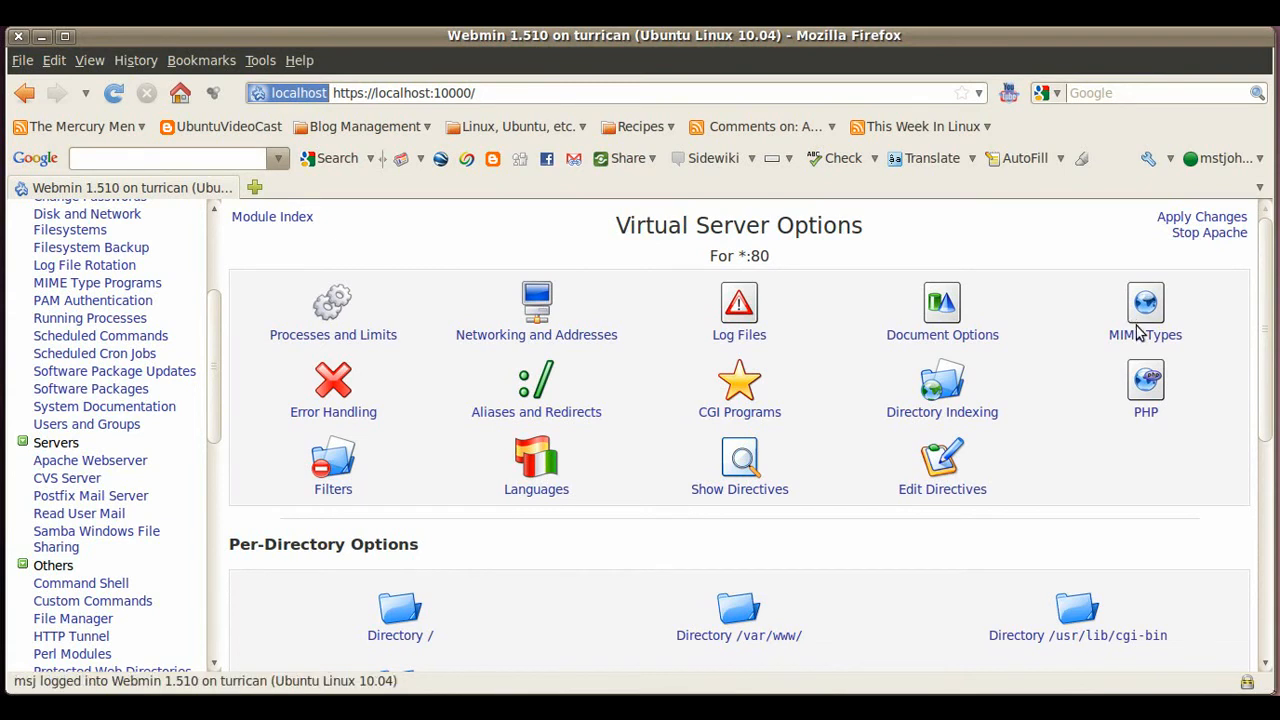
mouse_move(474, 421)
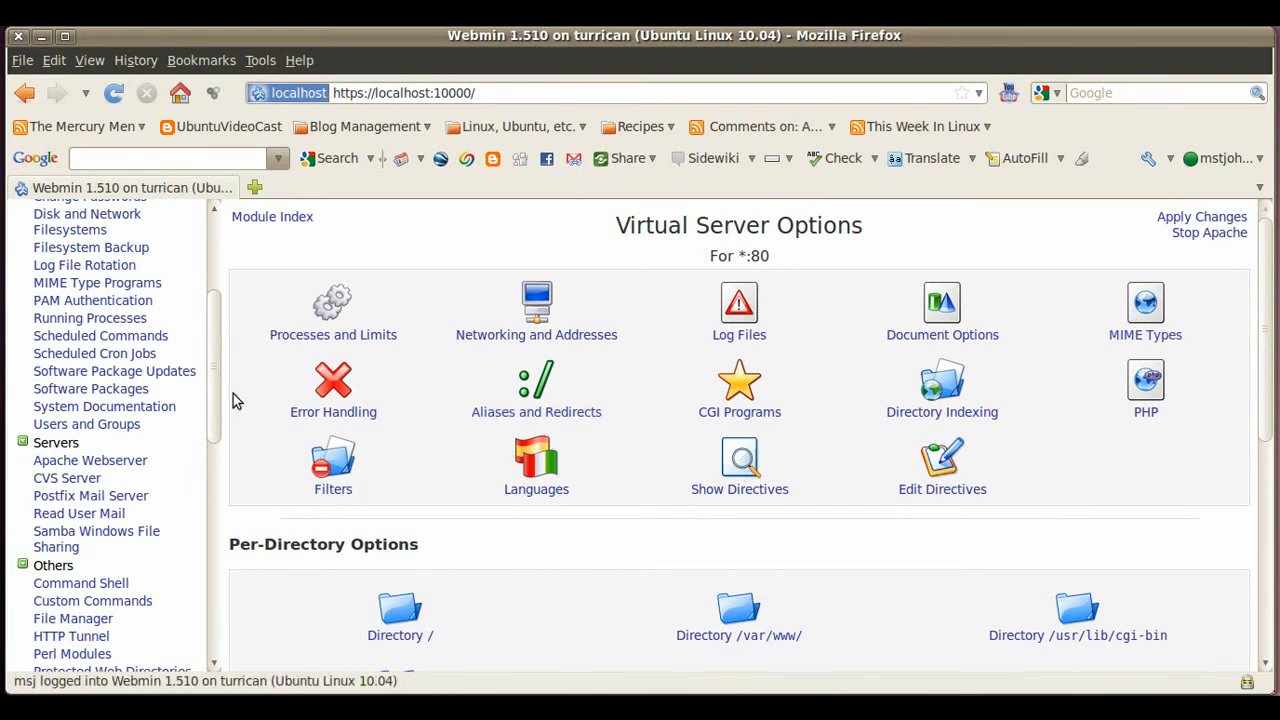
mouse_move(285, 420)
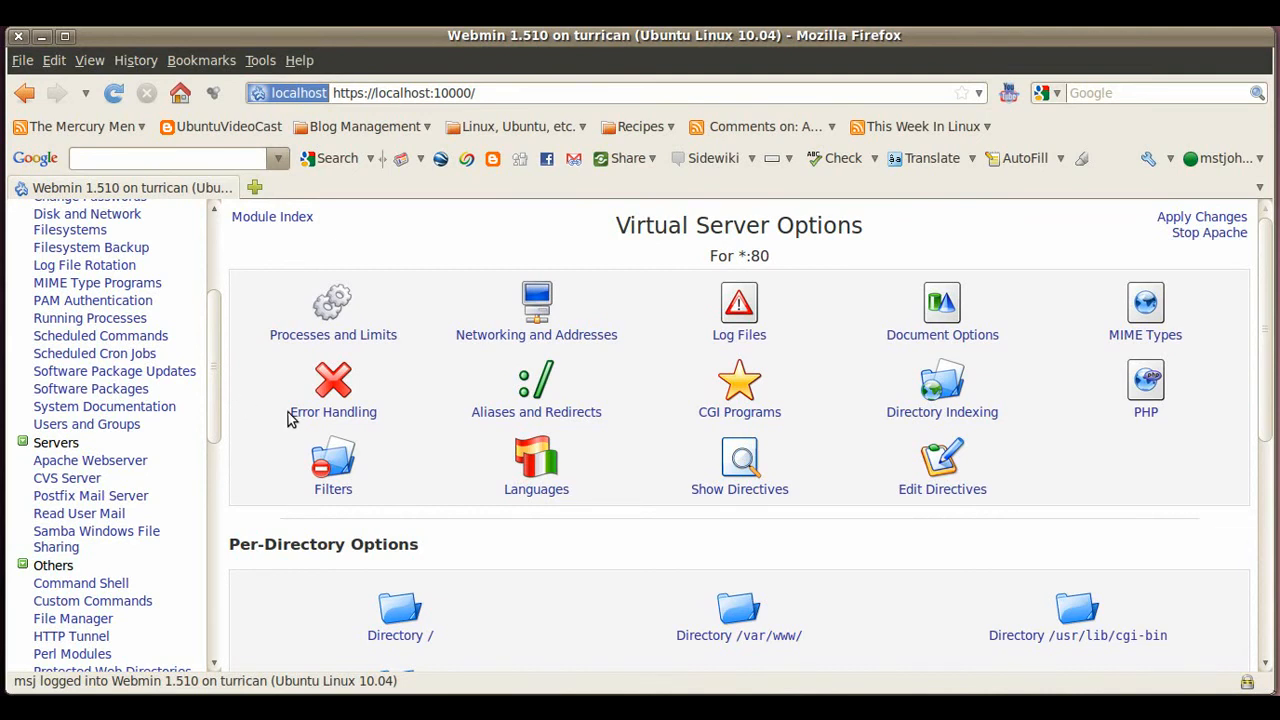
mouse_move(313, 415)
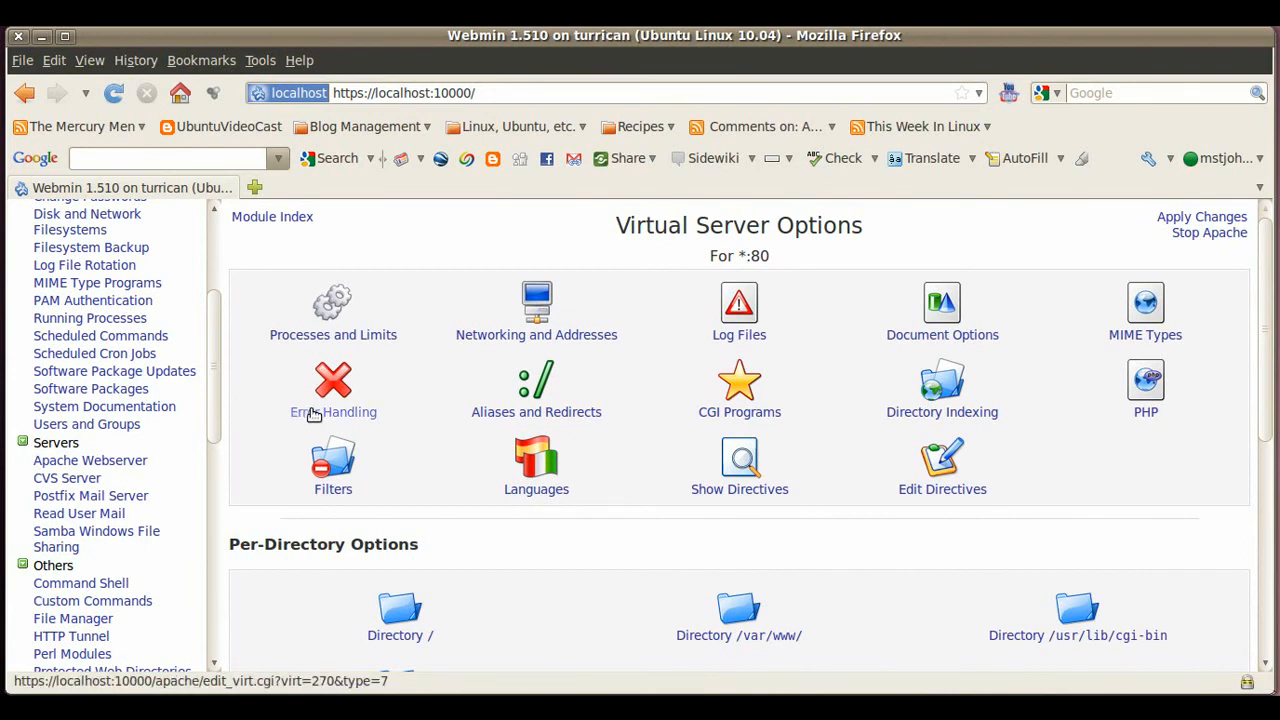
mouse_move(348, 415)
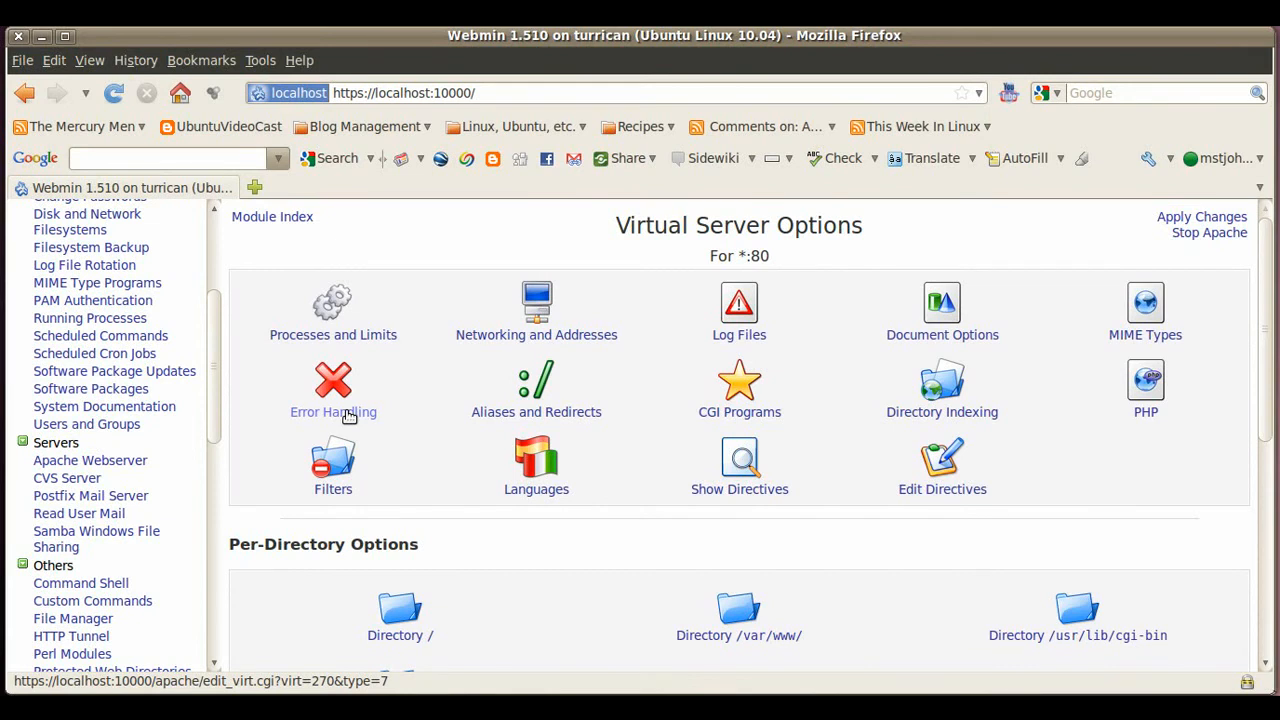